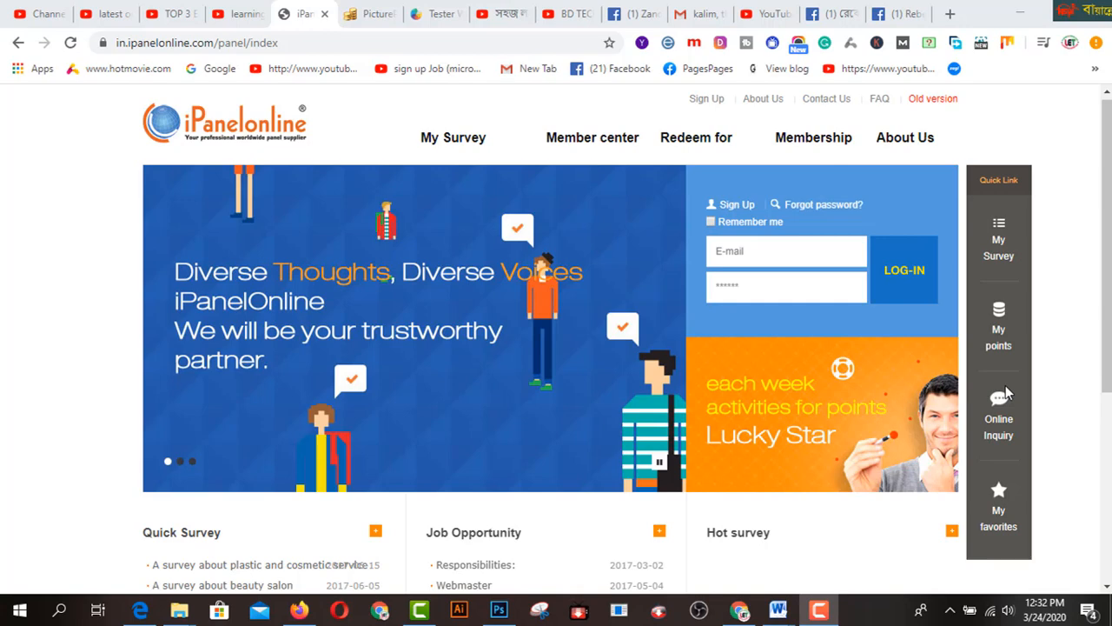
Switch to the YouTube tab showing the learning & earning tube channel's About page.
scroll("down", 3)
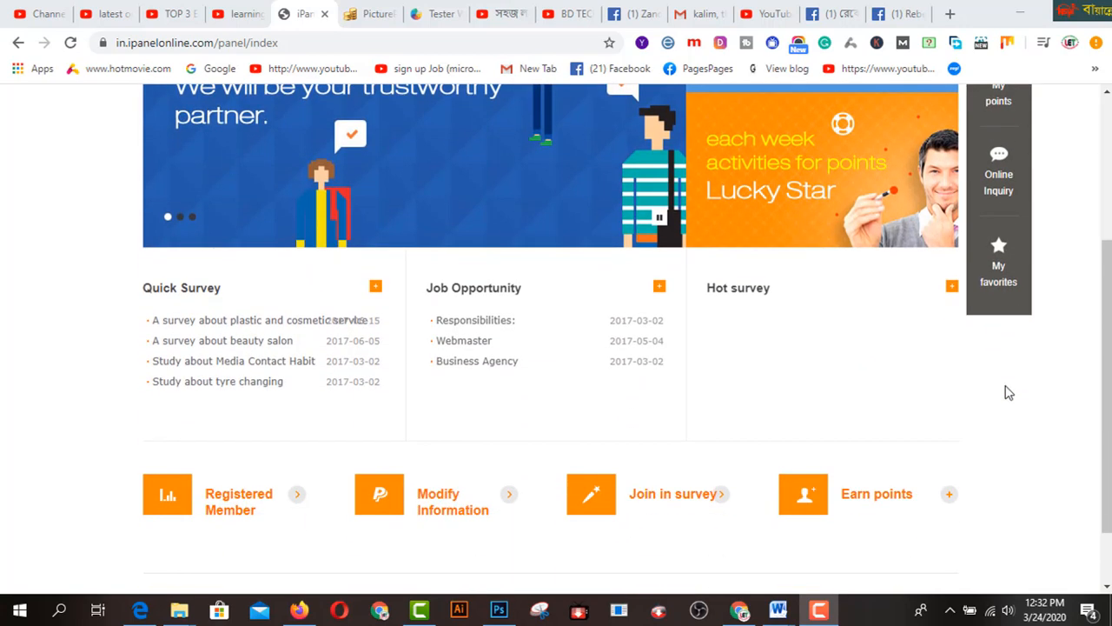
scroll("down", 3)
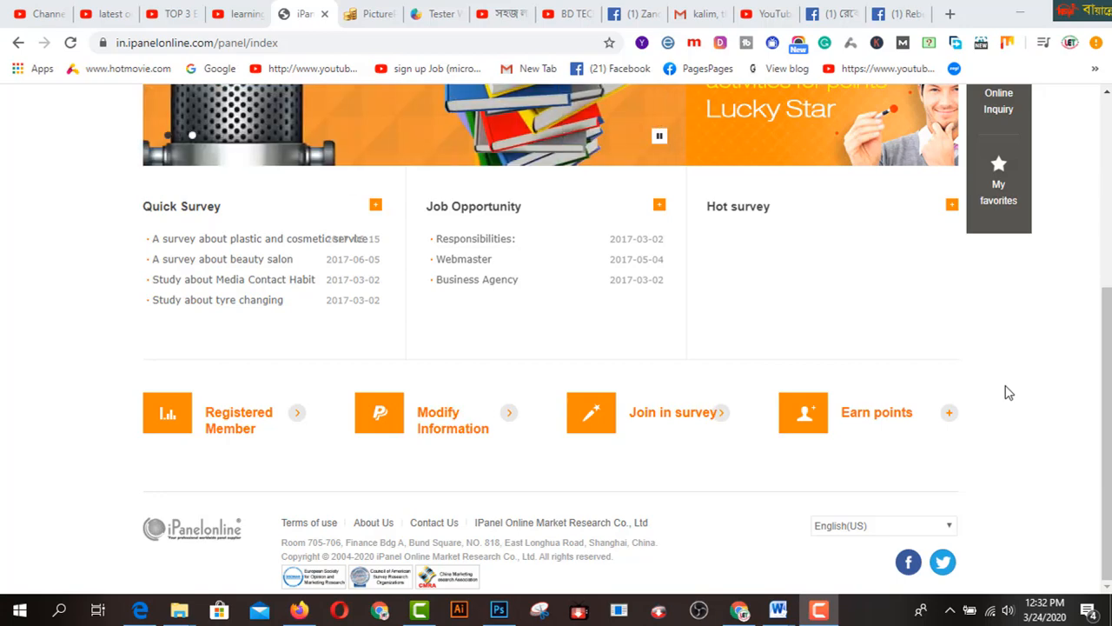
scroll("up", 3)
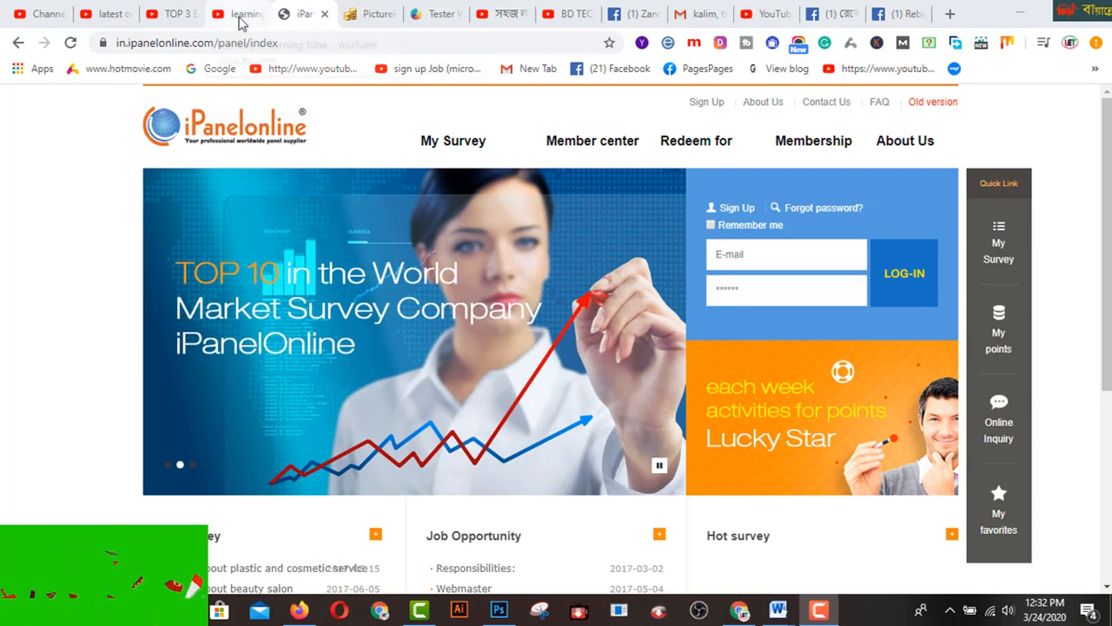
left_click(237, 14)
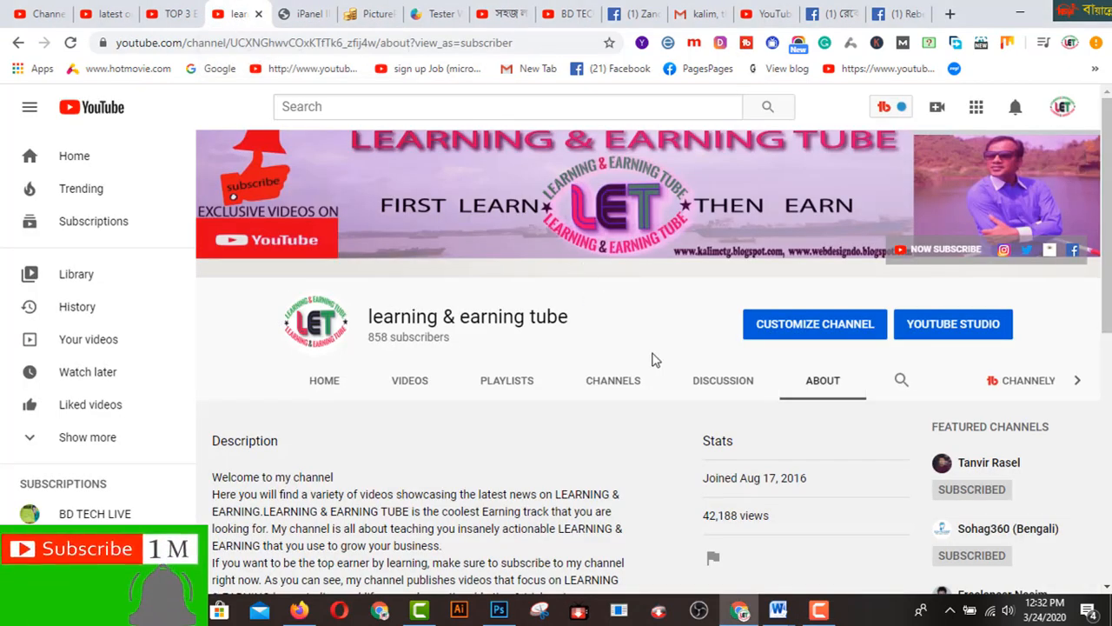
mouse_move(484, 420)
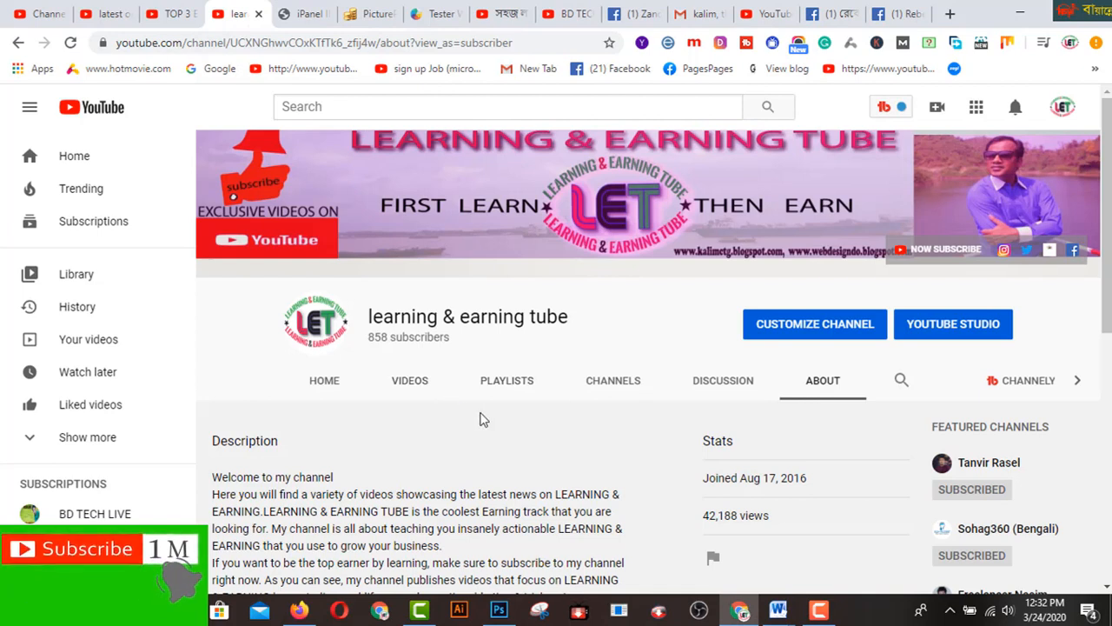
mouse_move(864, 283)
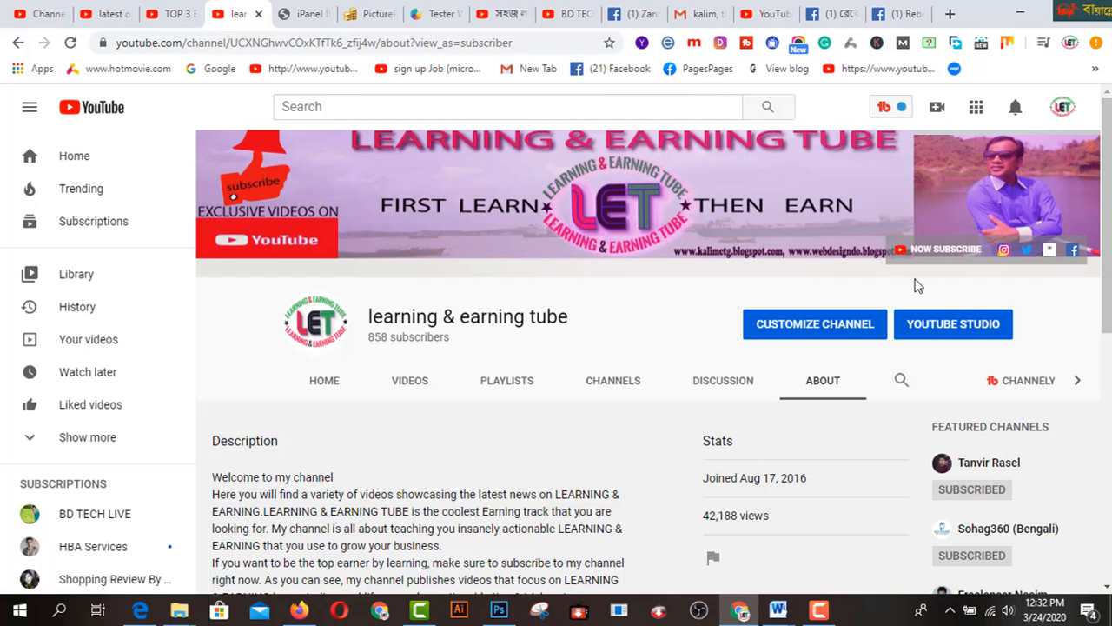
mouse_move(430, 337)
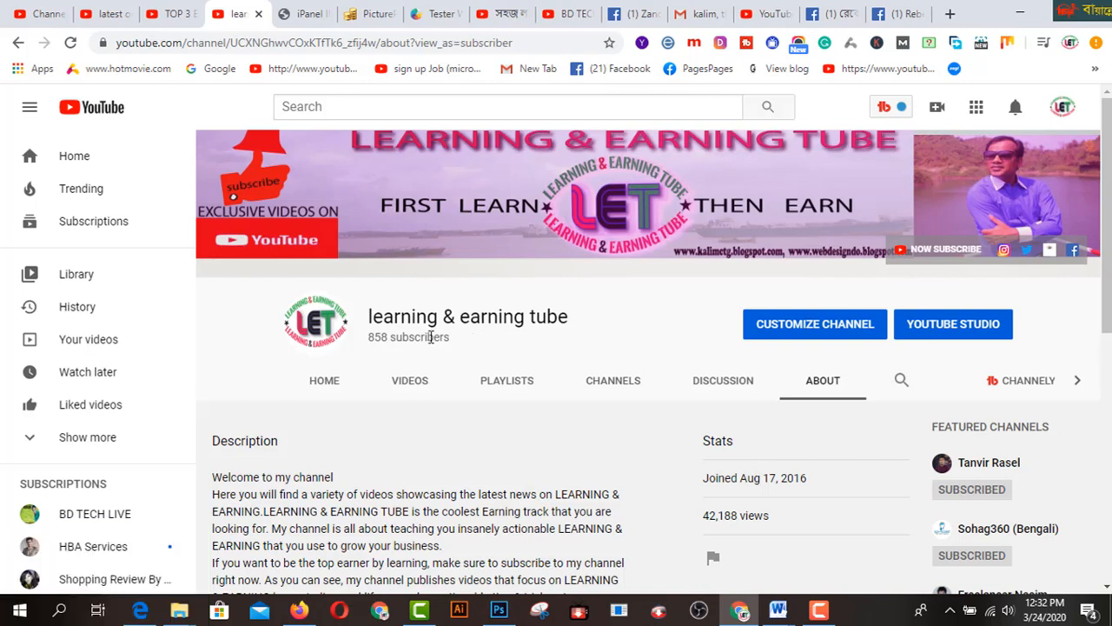
Return to the iPanelOnline tab and scroll through its survey and job listings.
left_click(304, 14)
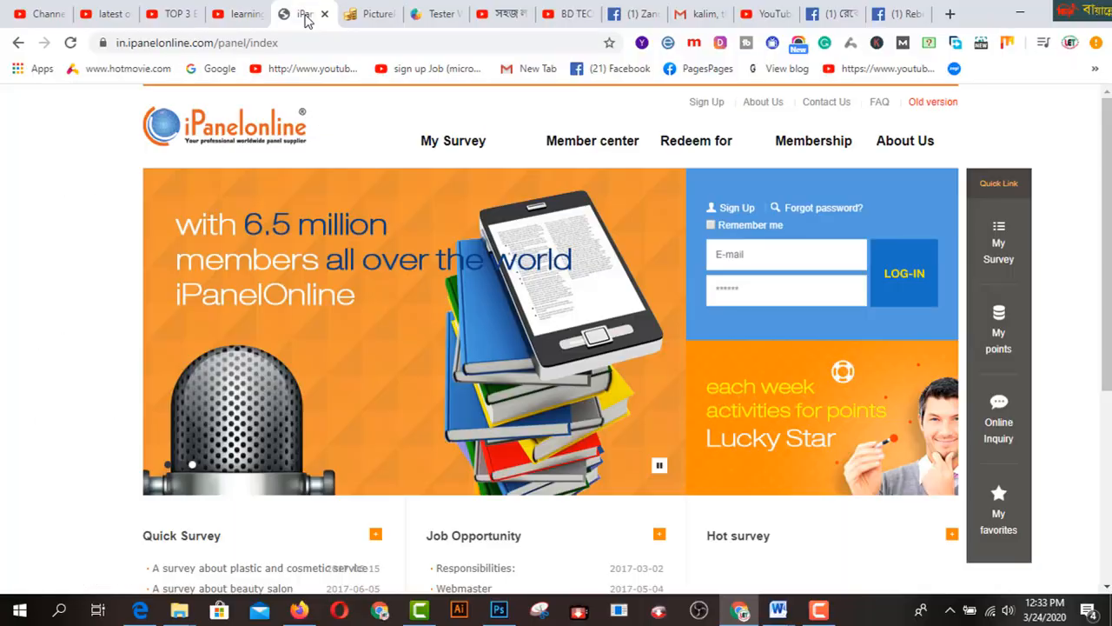
mouse_move(504, 312)
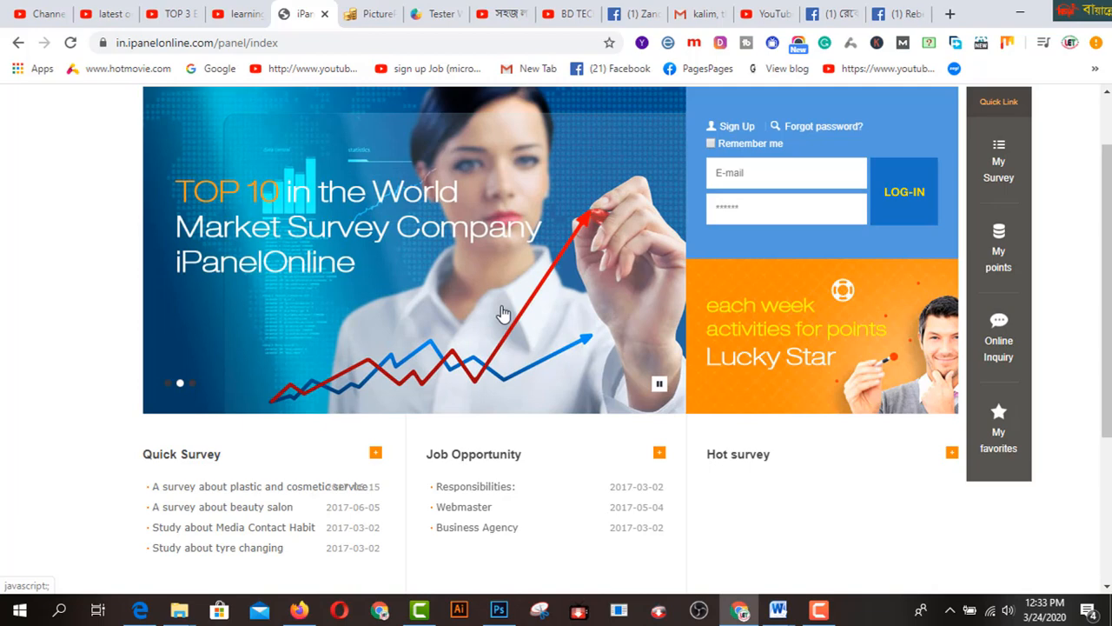
scroll("down", 3)
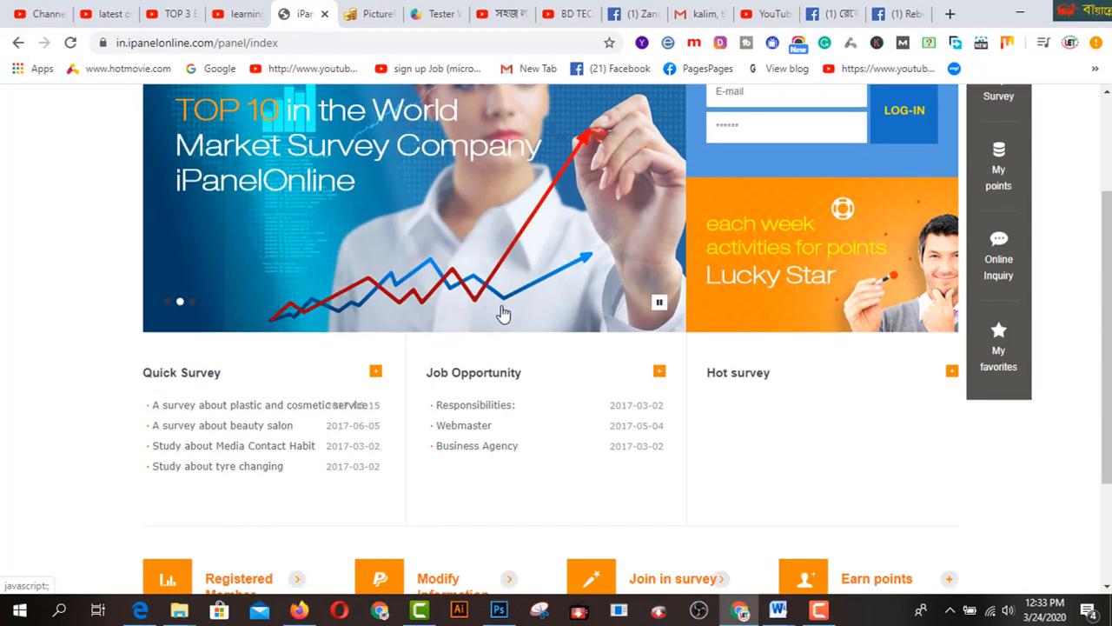
scroll("down", 3)
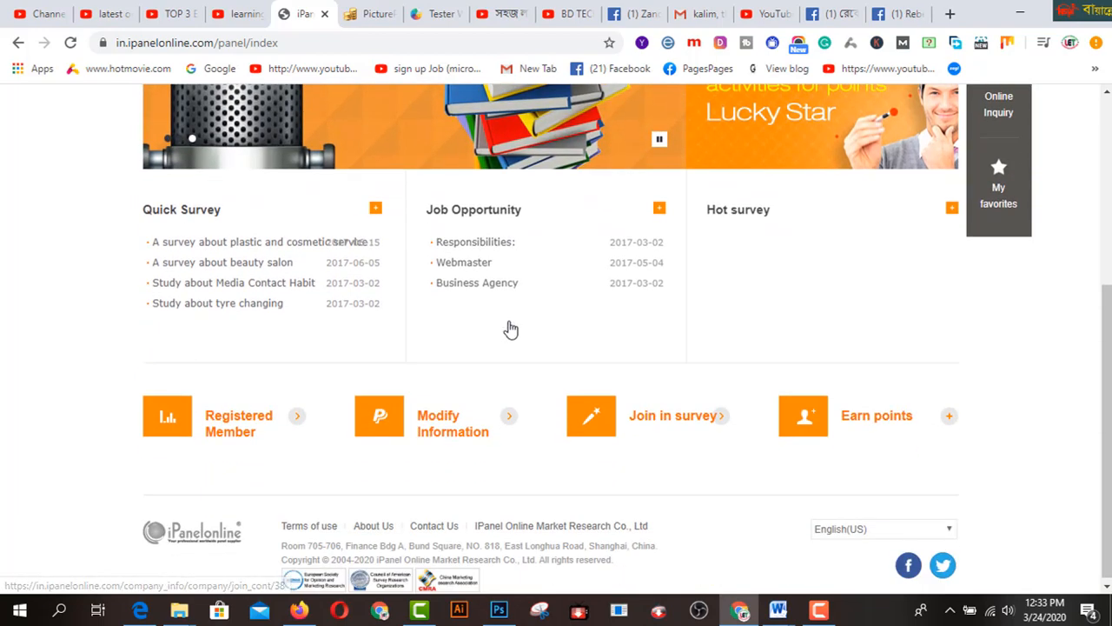
scroll("down", 3)
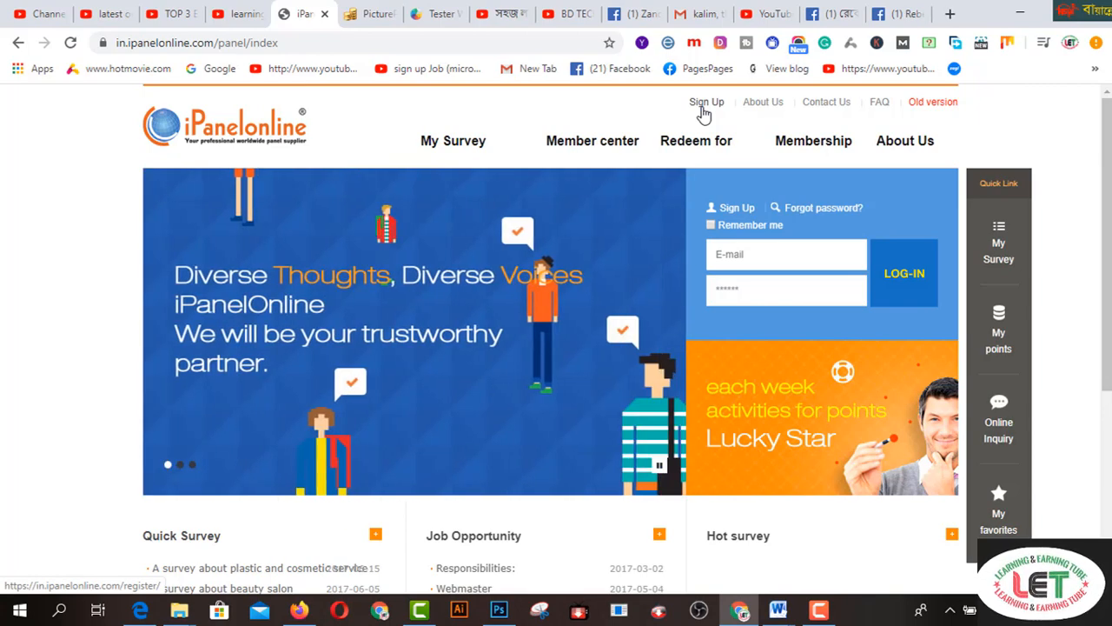
mouse_move(592, 140)
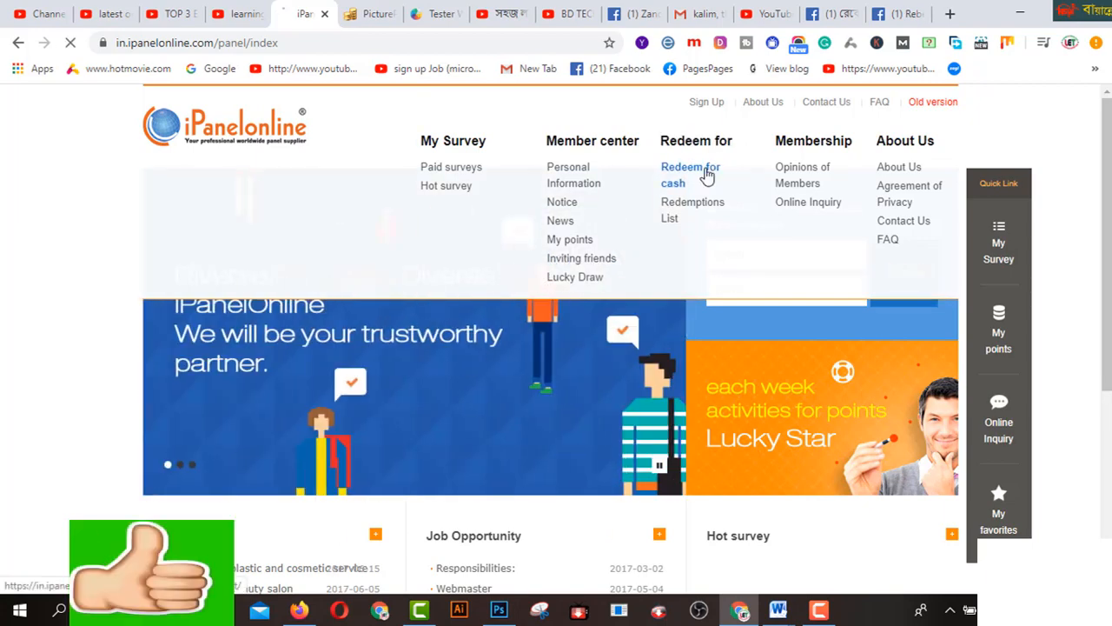
left_click(690, 174)
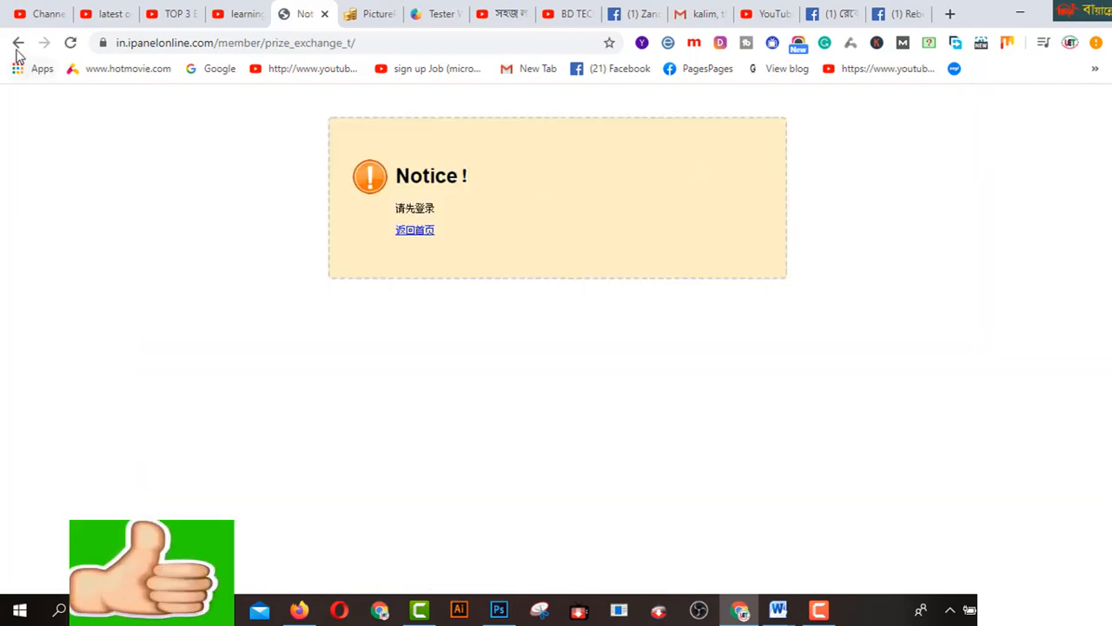
left_click(18, 42)
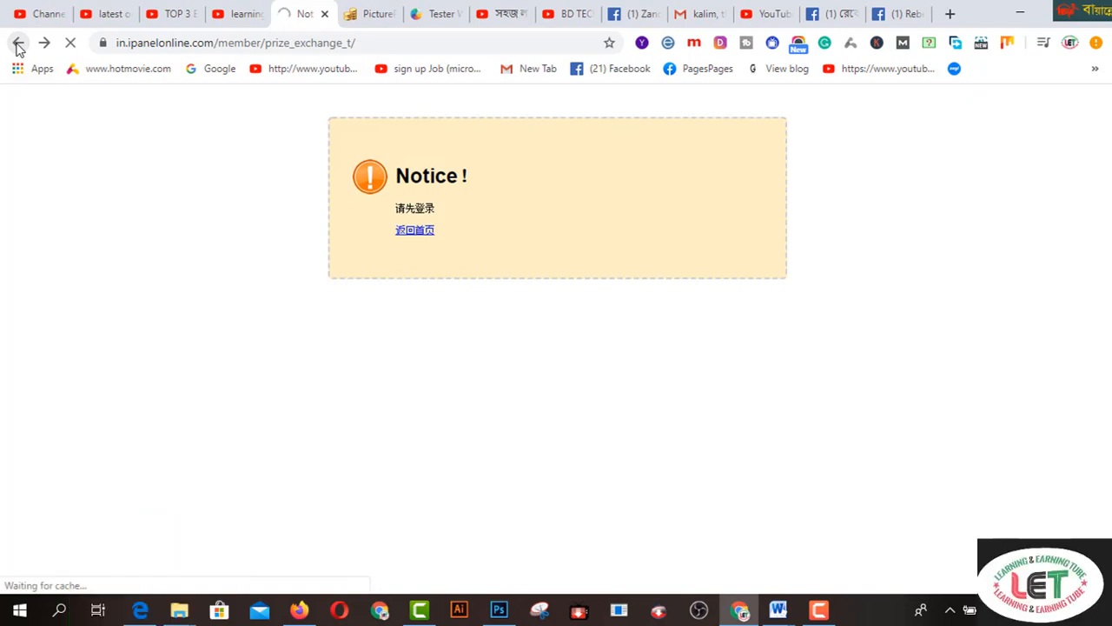
left_click(18, 43)
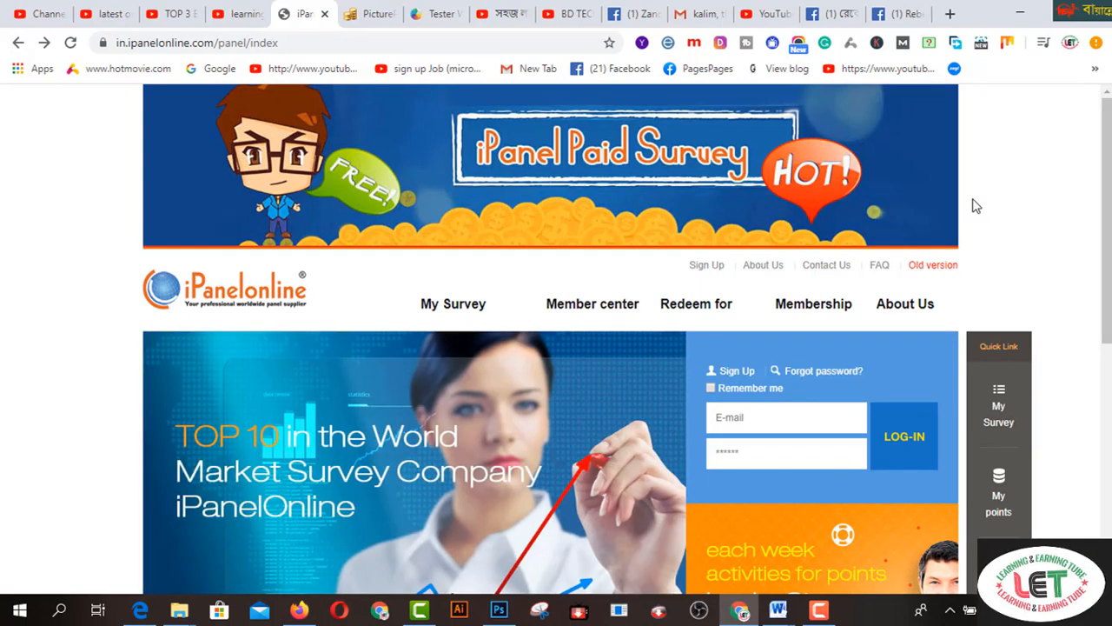
mouse_move(982, 217)
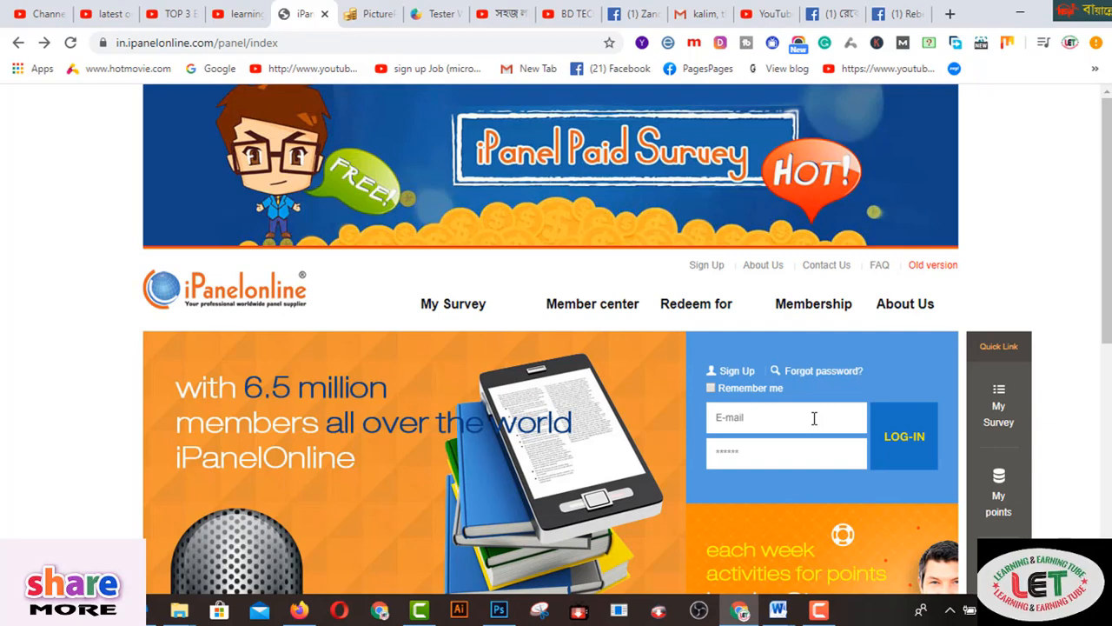
scroll("down", 3)
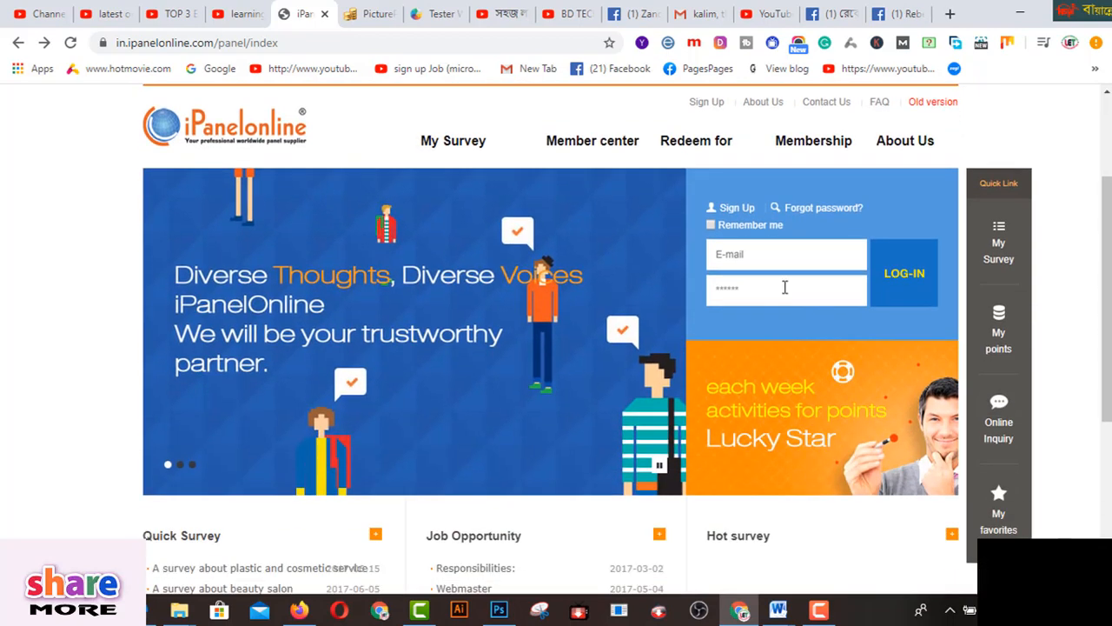
mouse_move(456, 337)
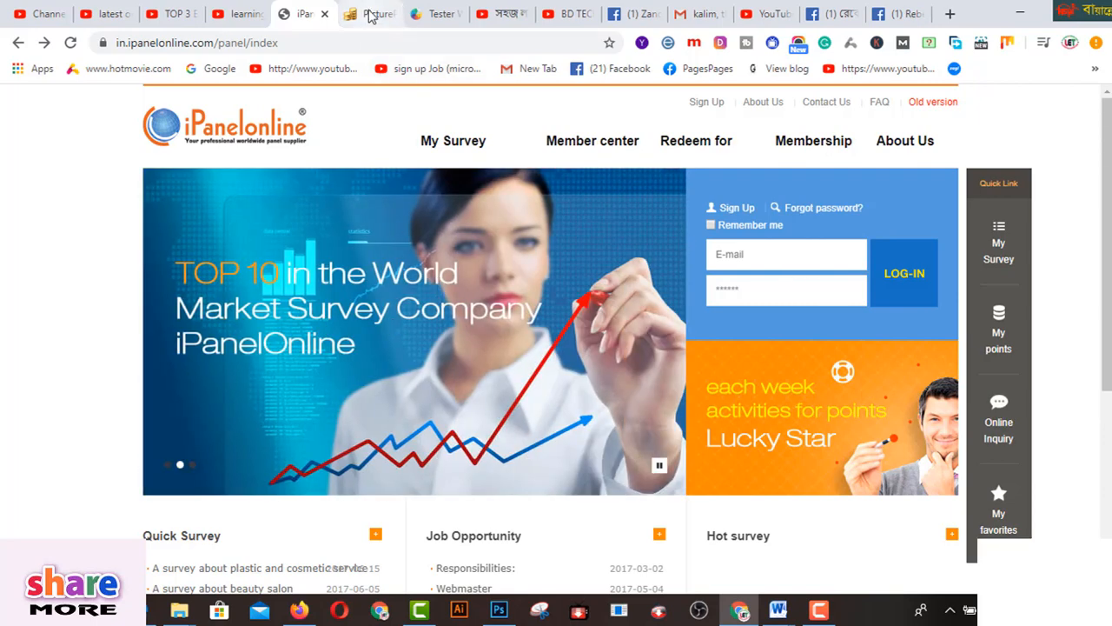
Switch to the PicturePunches tab to show its meme feed.
left_click(370, 13)
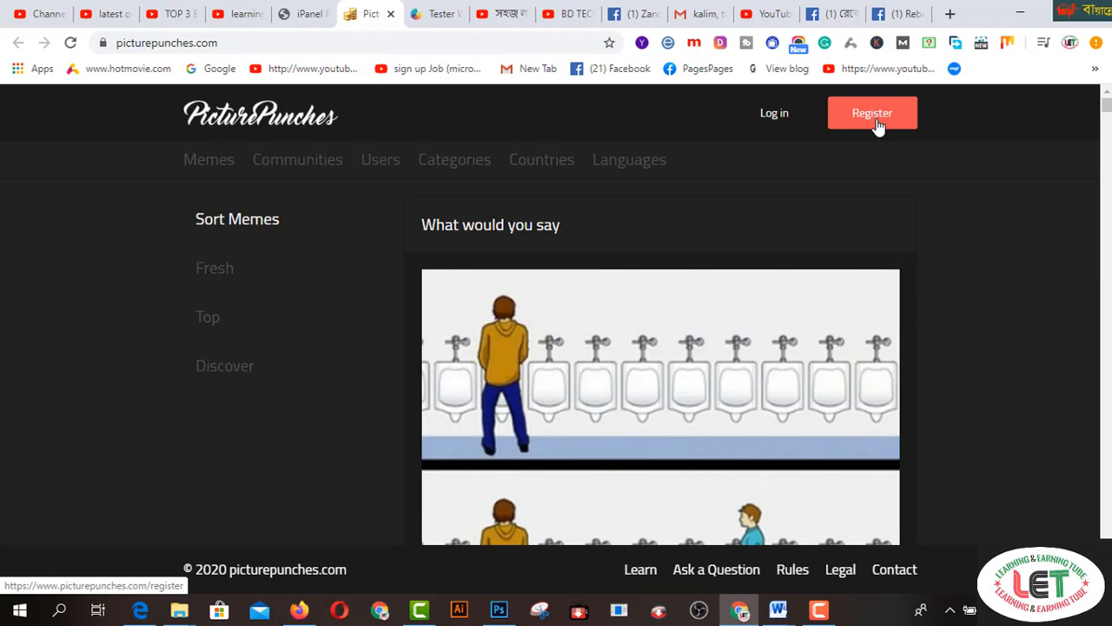
mouse_move(939, 217)
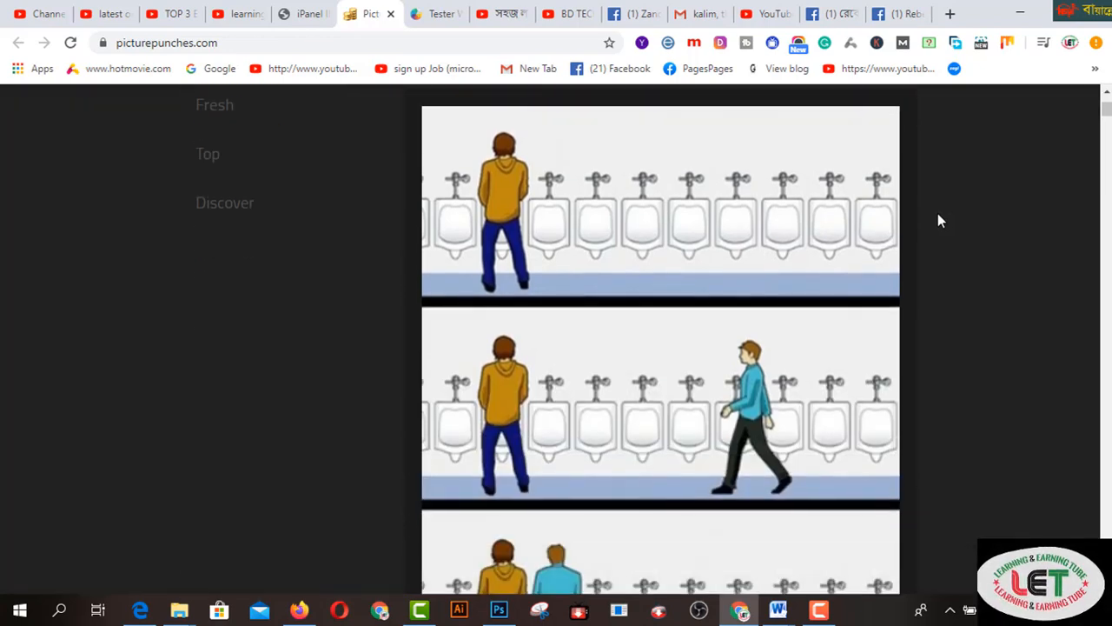
Scroll the meme feed past the shoe and tattoo posts to Wooloo, then switch to Tester Work.
scroll("down", 3)
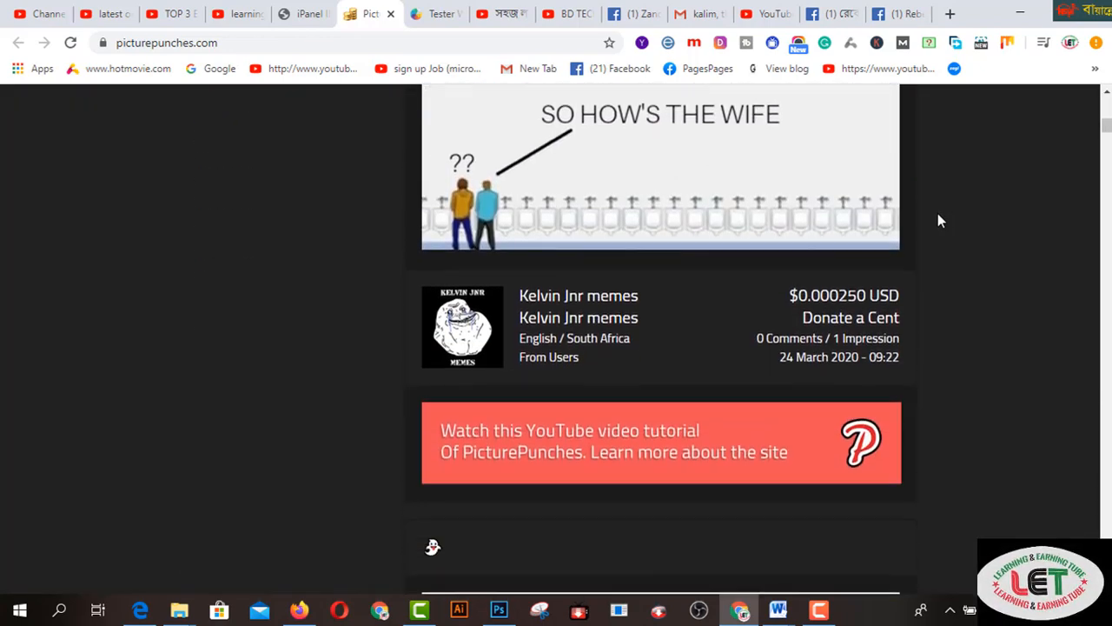
scroll("down", 3)
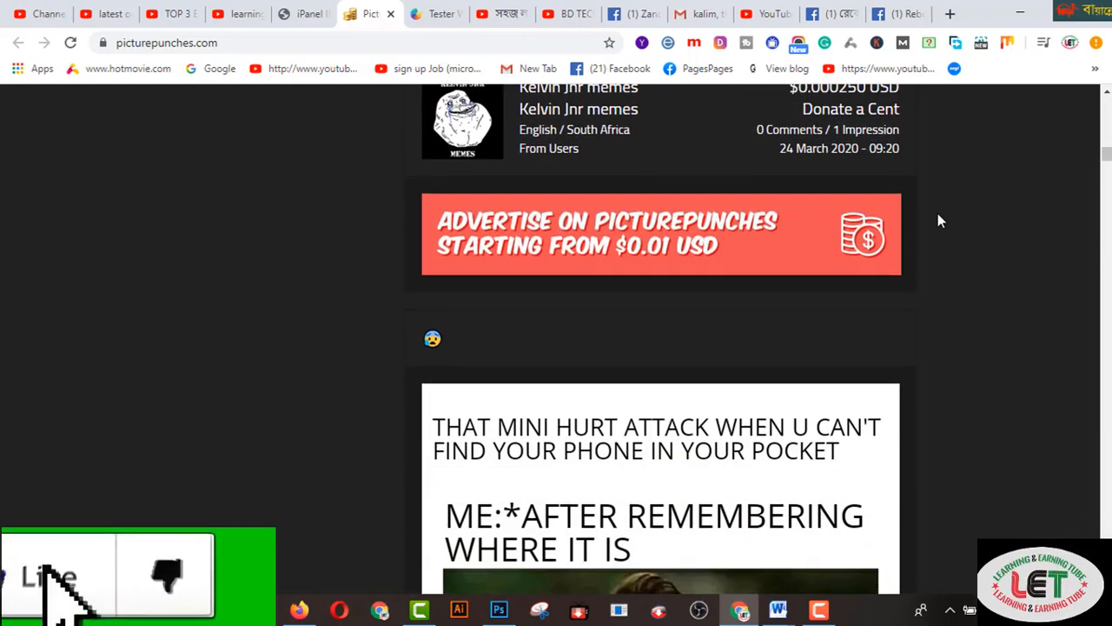
scroll("down", 3)
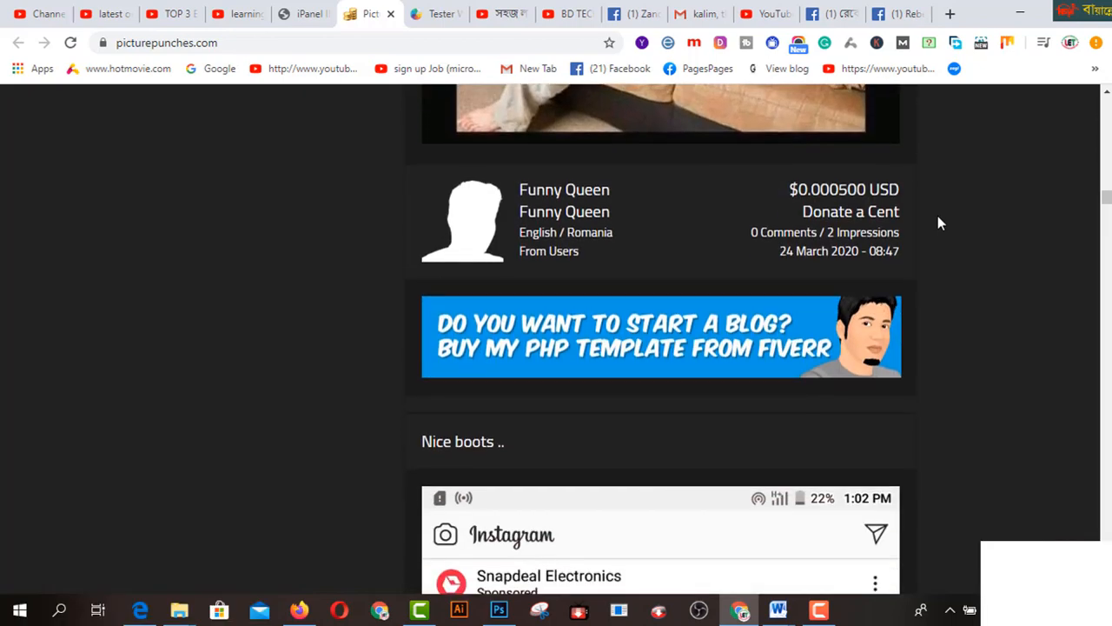
scroll("down", 3)
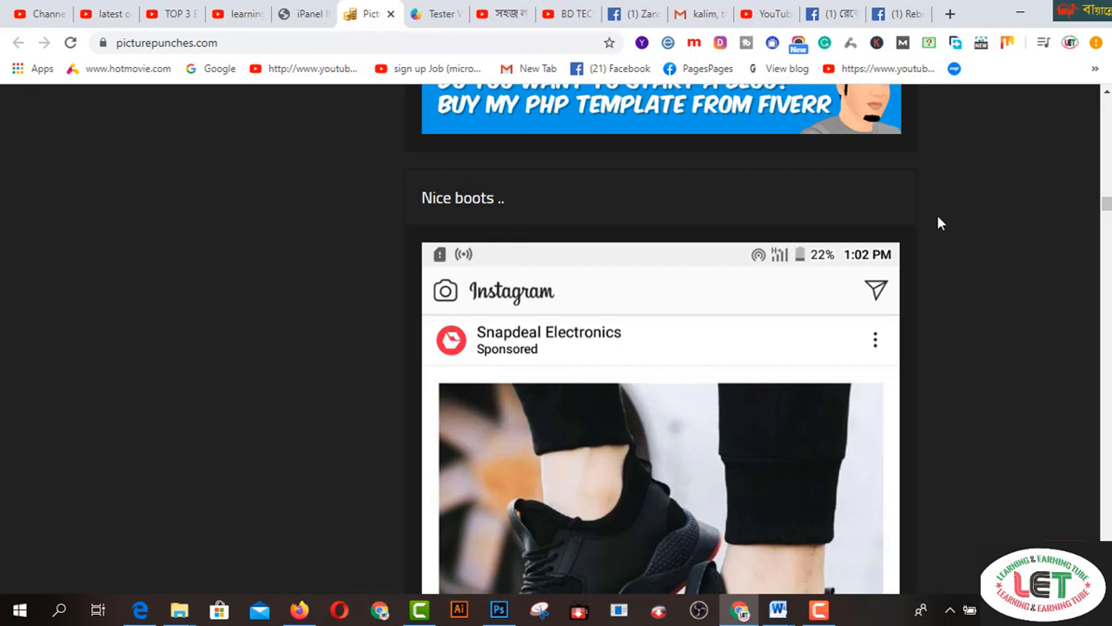
scroll("down", 3)
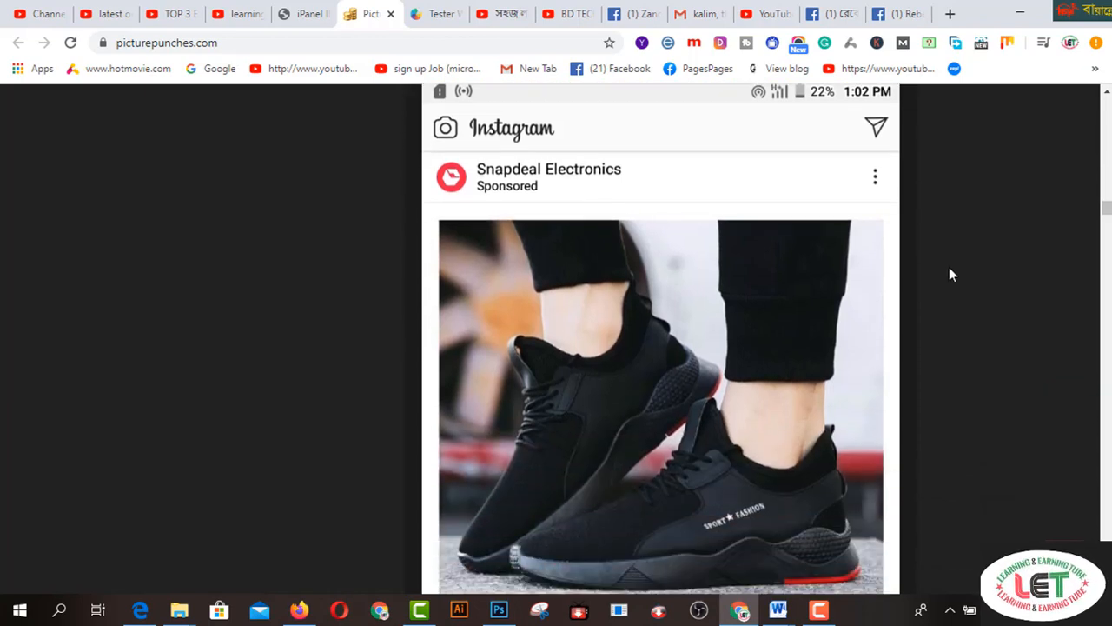
scroll("down", 3)
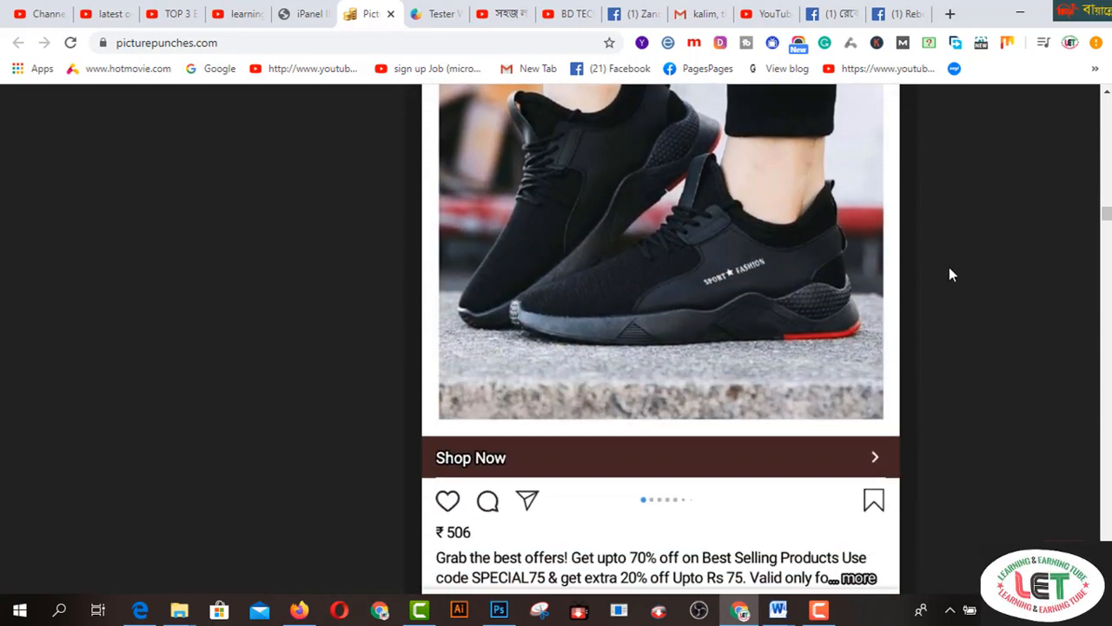
scroll("down", 3)
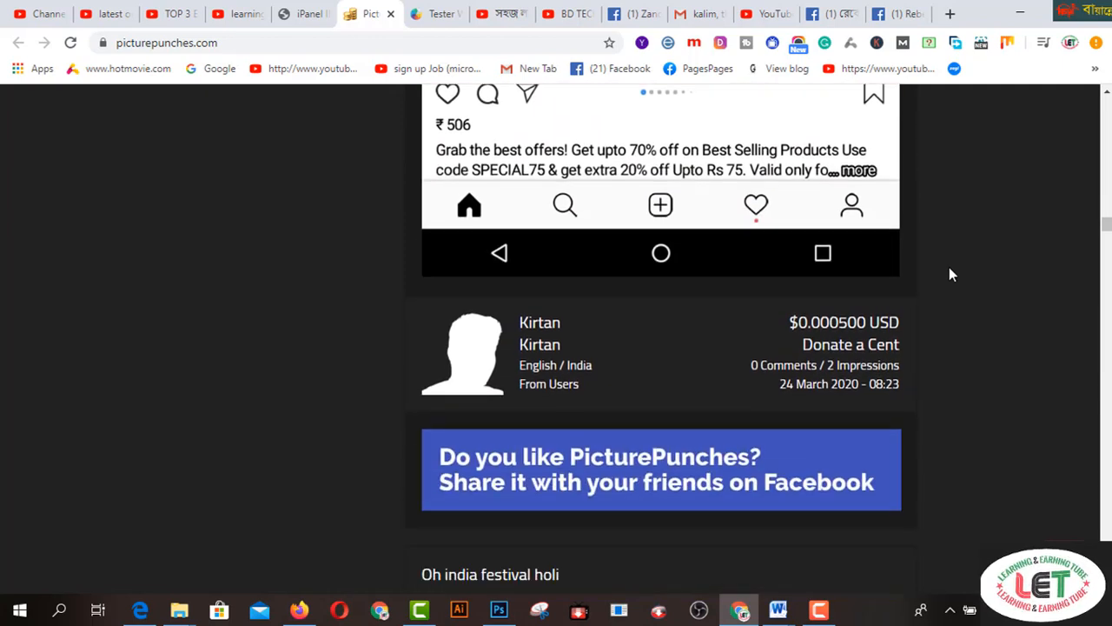
scroll("down", 3)
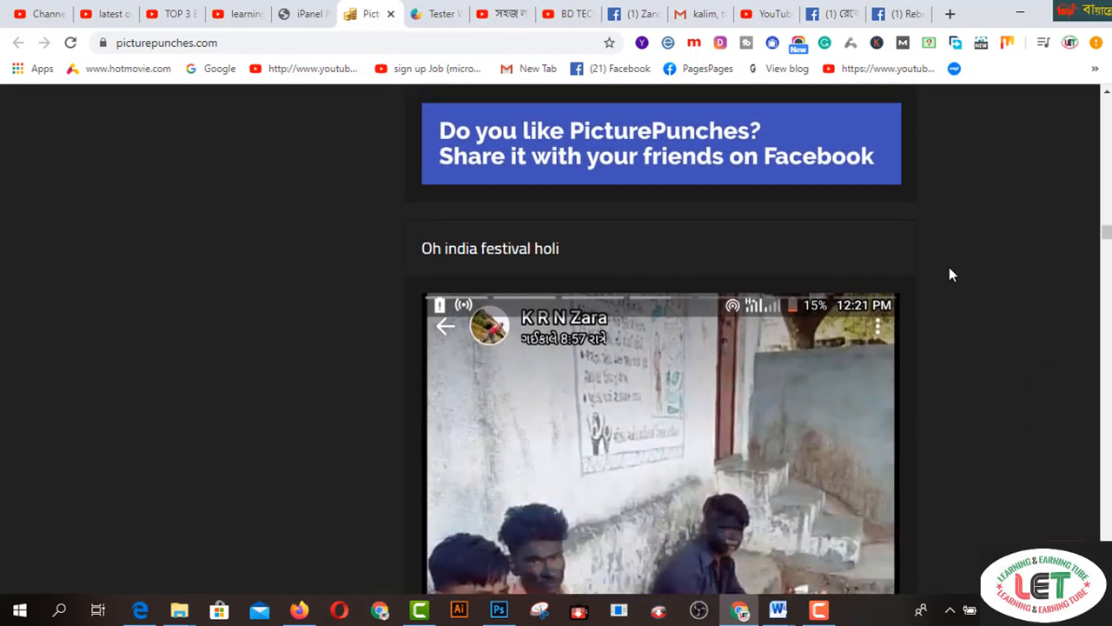
scroll("down", 3)
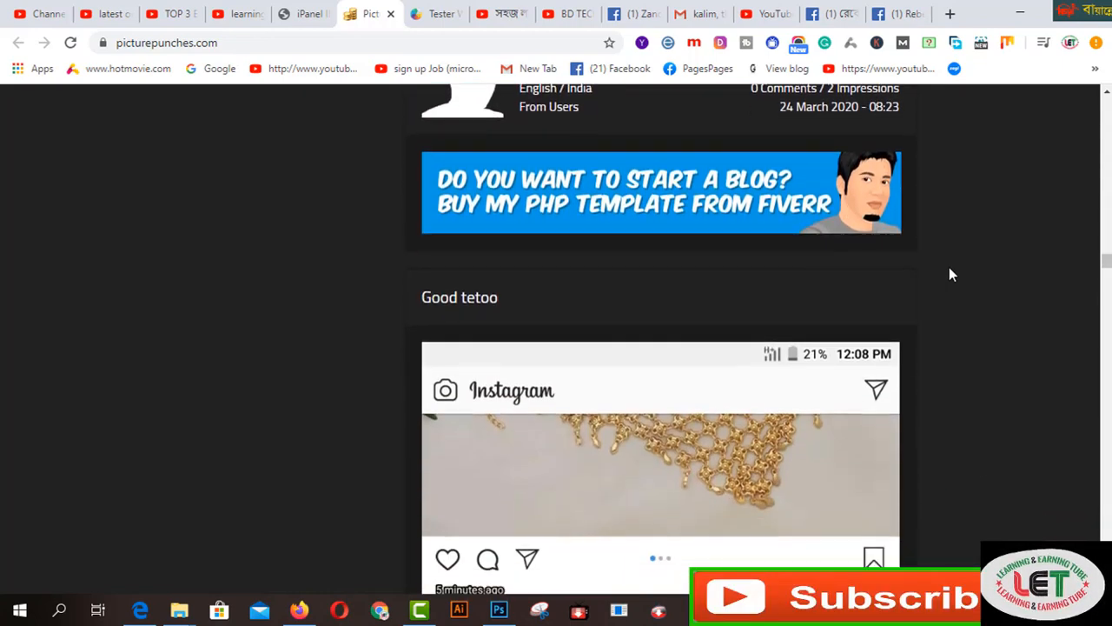
scroll("down", 3)
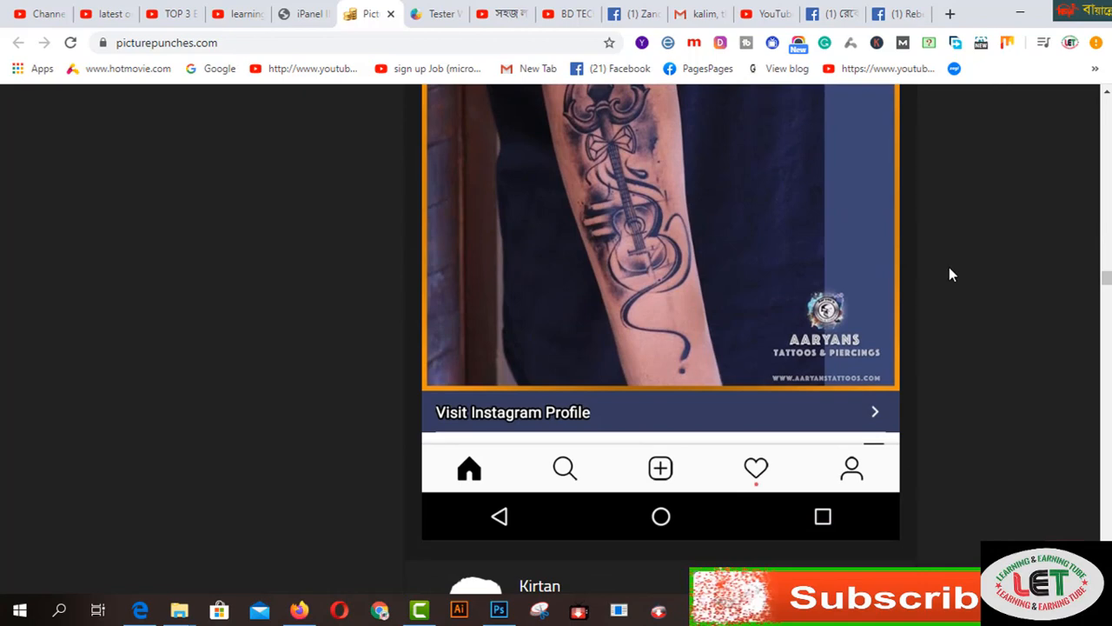
scroll("down", 3)
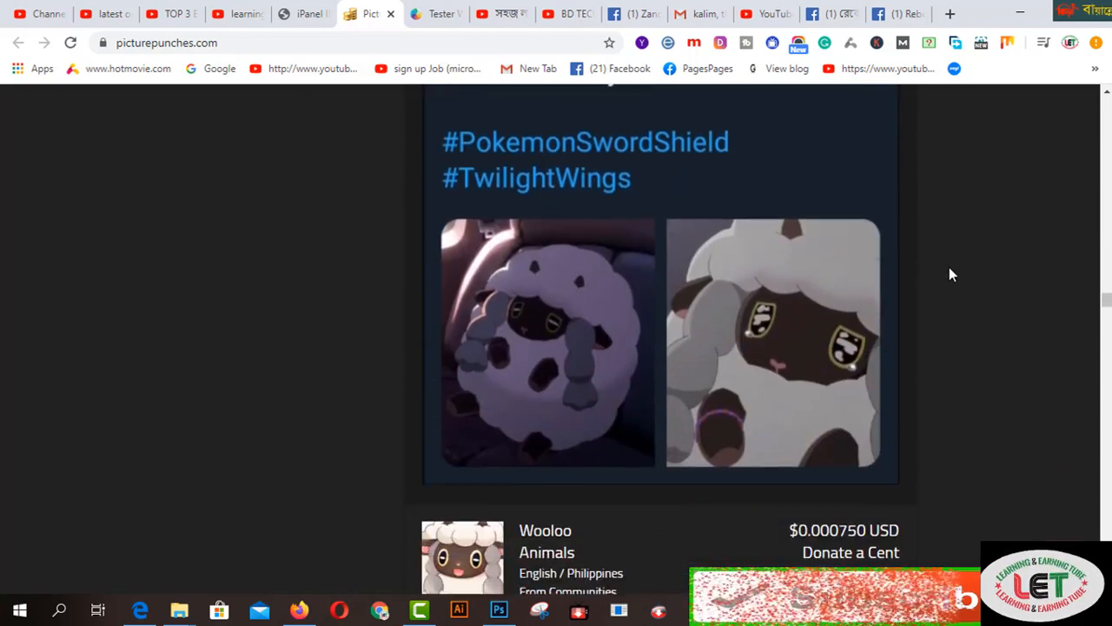
scroll("down", 3)
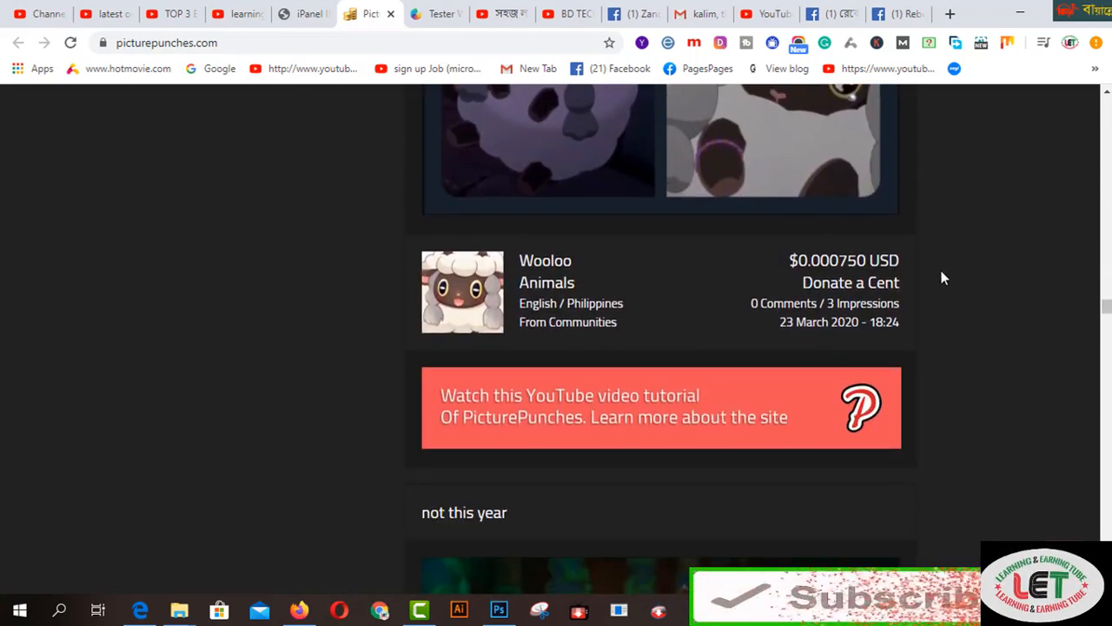
left_click(435, 14)
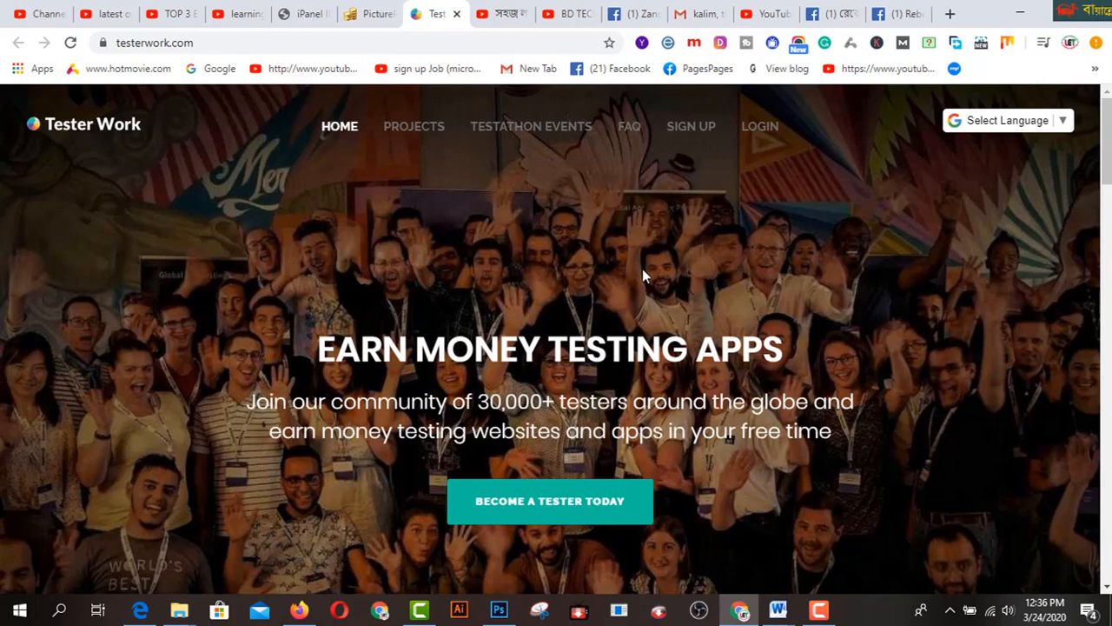
Scroll the testerwork.com home page past the partner logos to the three-step How Does It Work?
scroll("down", 3)
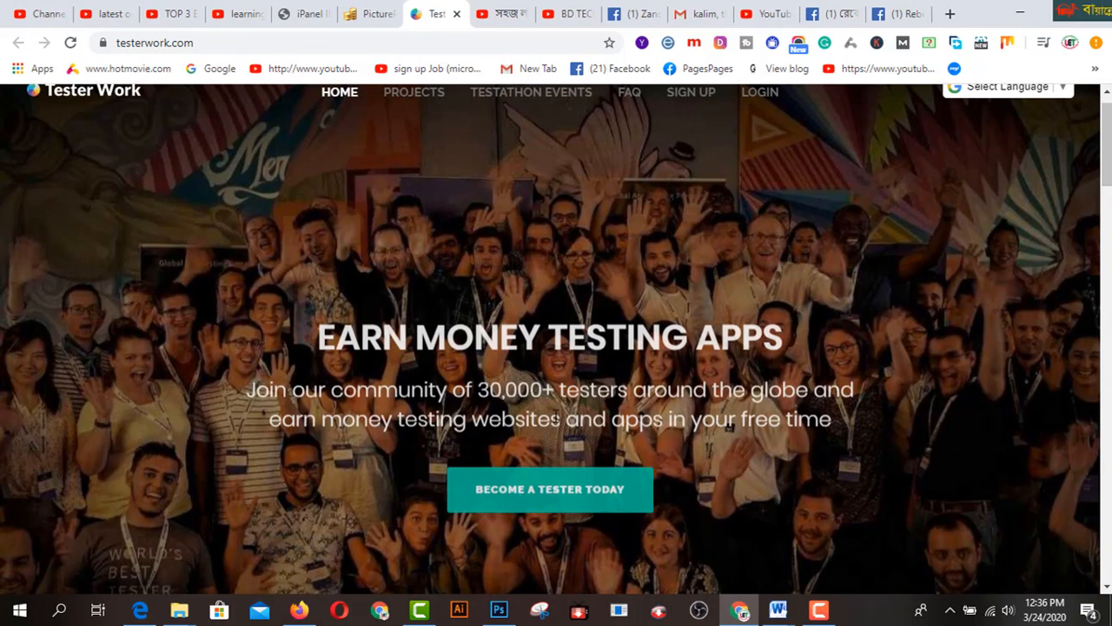
mouse_move(378, 446)
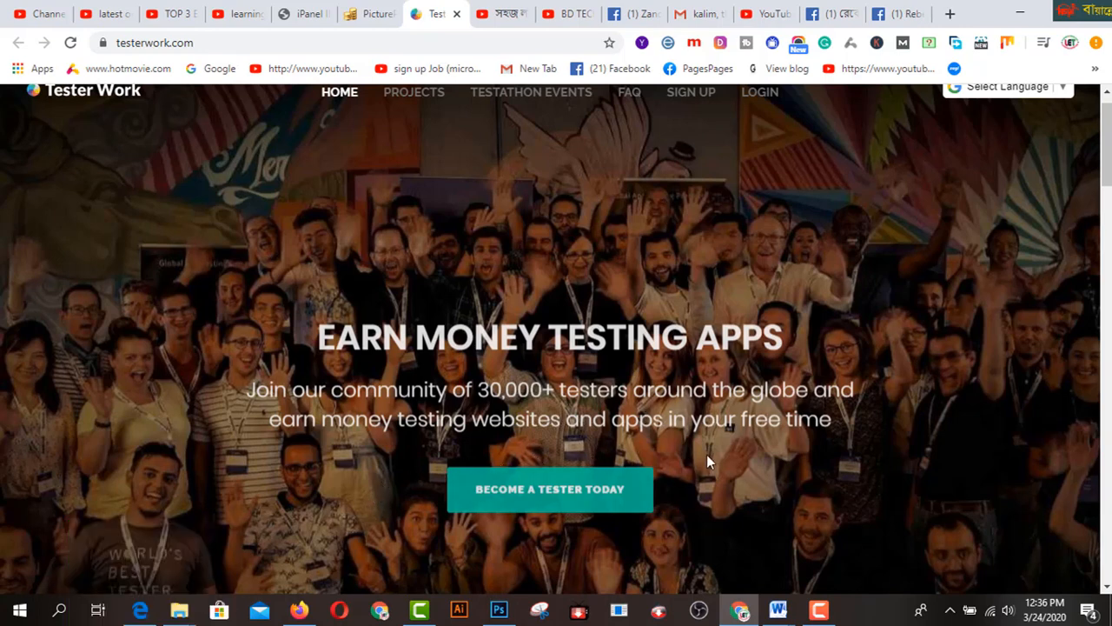
scroll("down", 3)
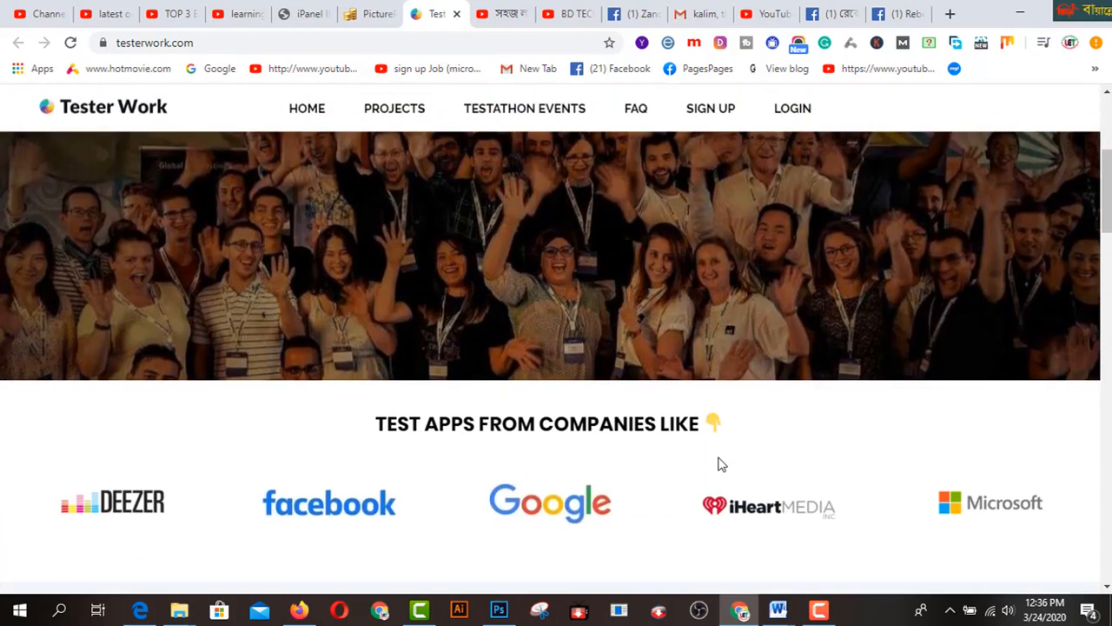
scroll("down", 3)
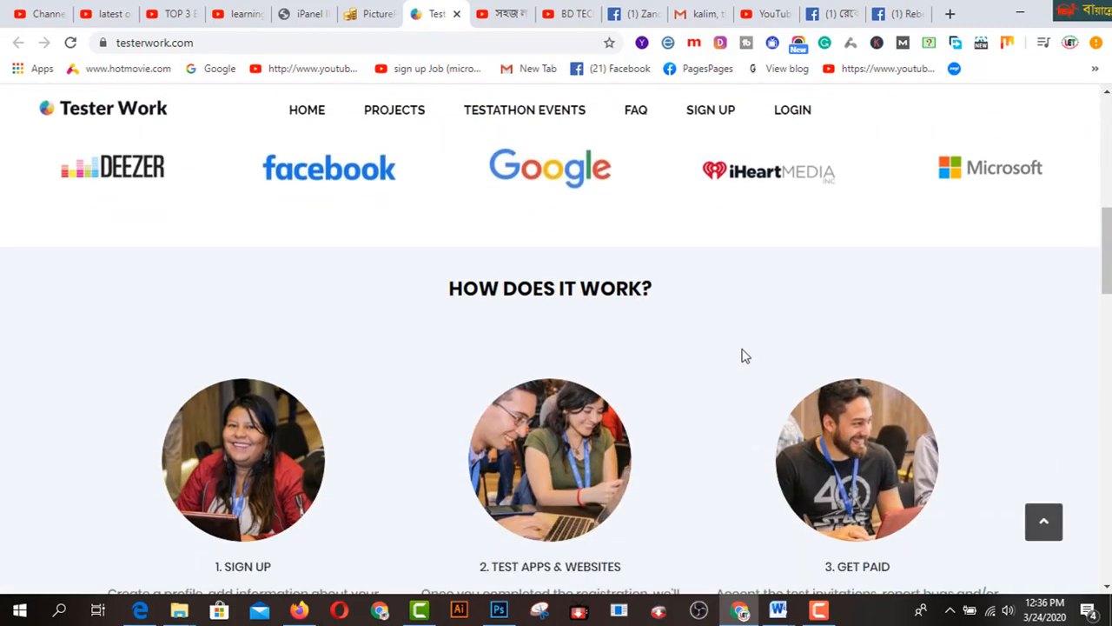
scroll("up", 3)
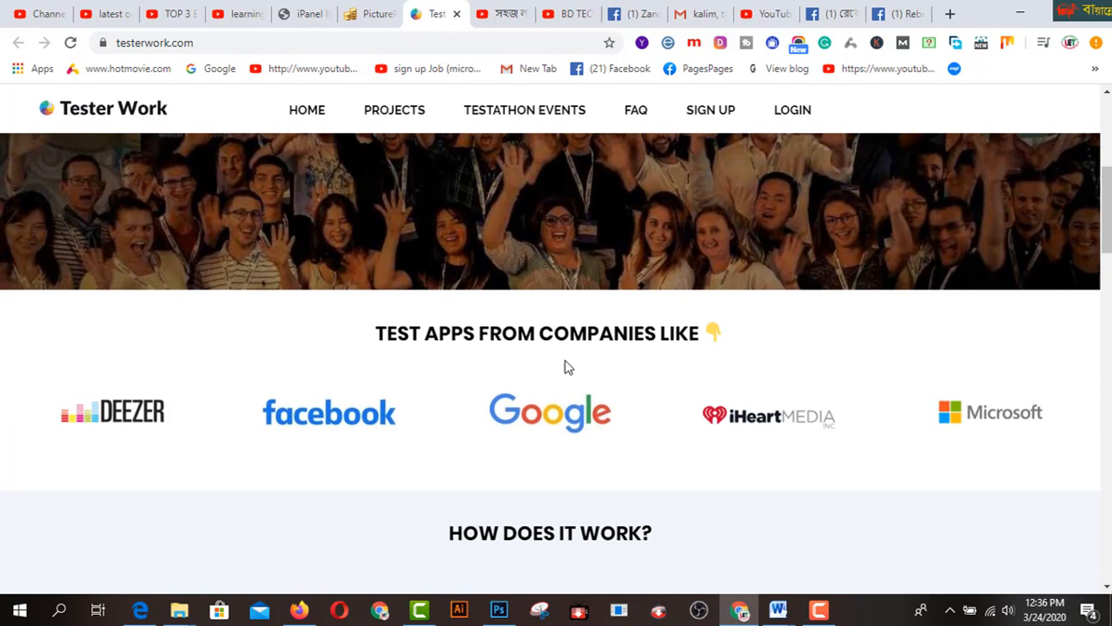
mouse_move(613, 366)
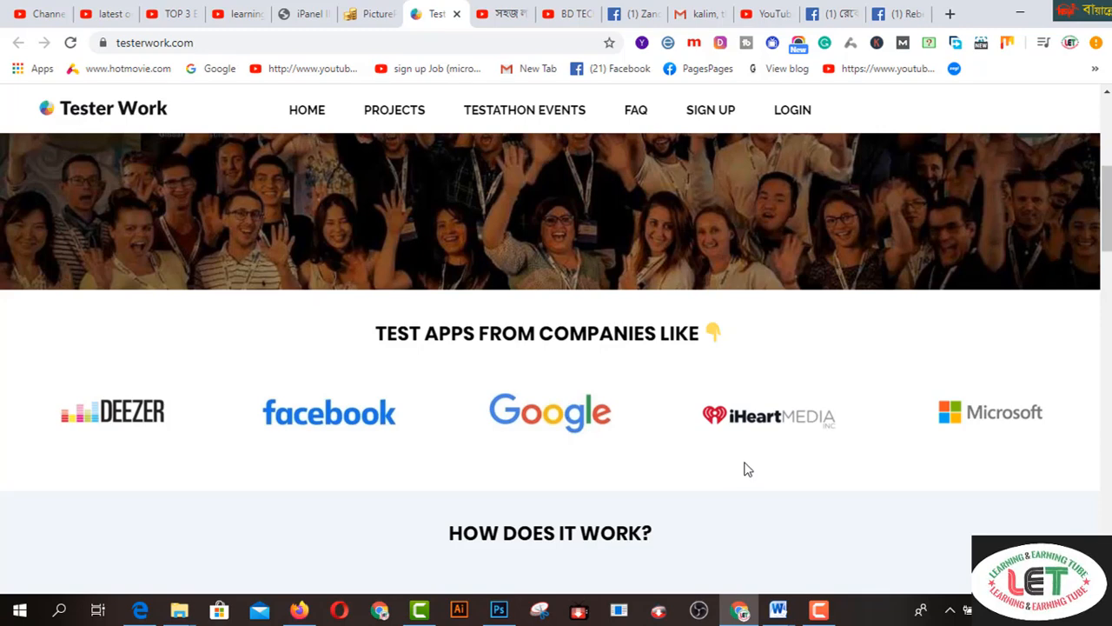
scroll("down", 3)
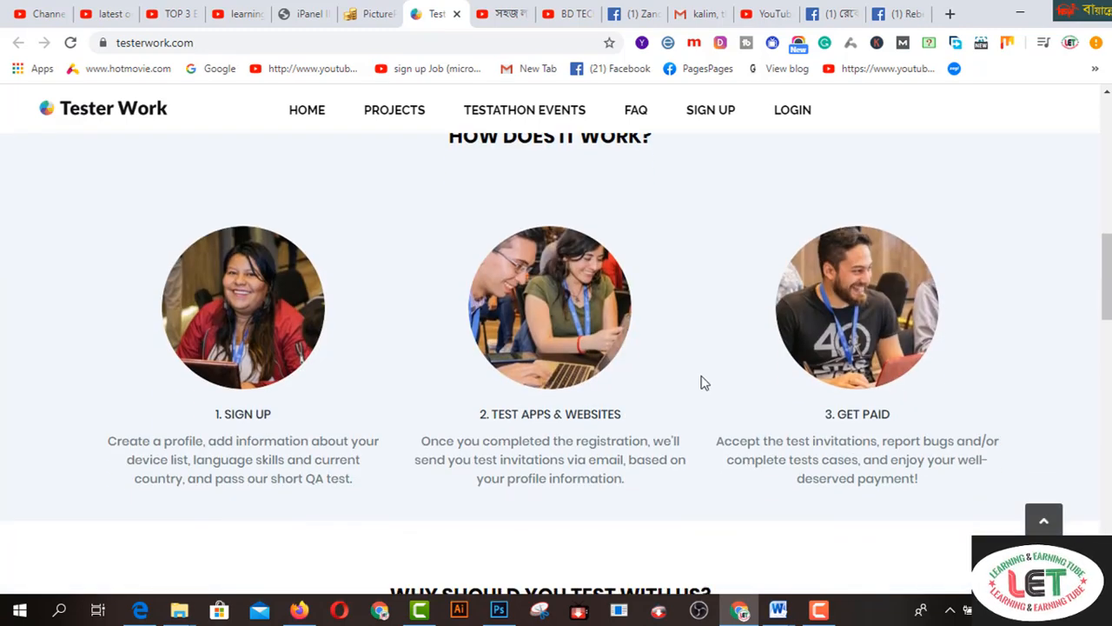
Scroll down to the 'Why should you test with us?' benefits, including Testathon access.
scroll("down", 3)
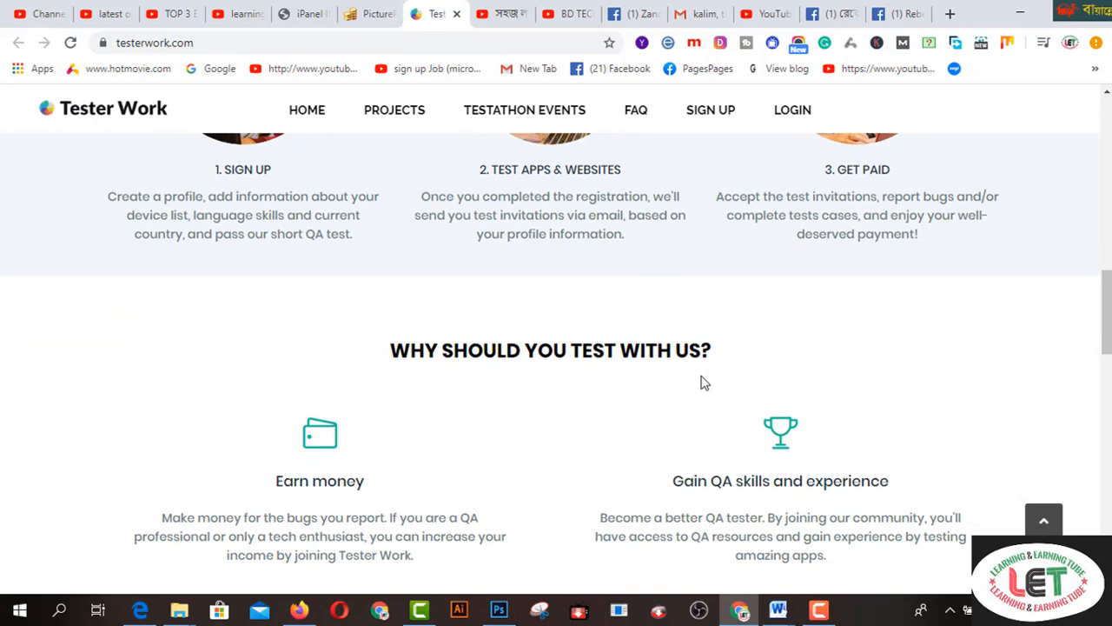
scroll("up", 3)
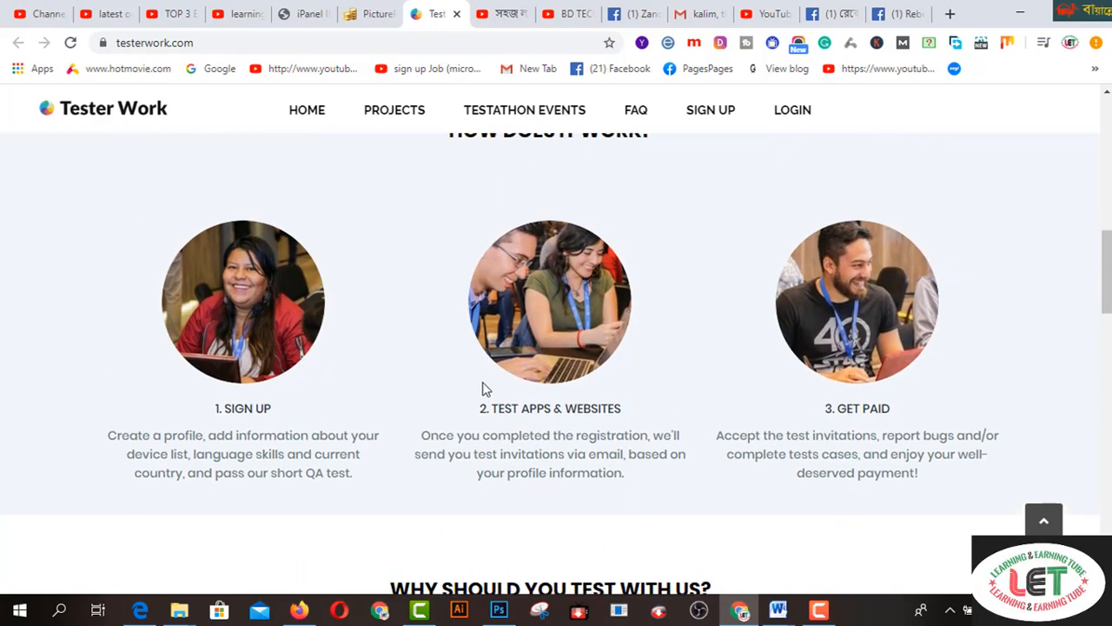
scroll("down", 3)
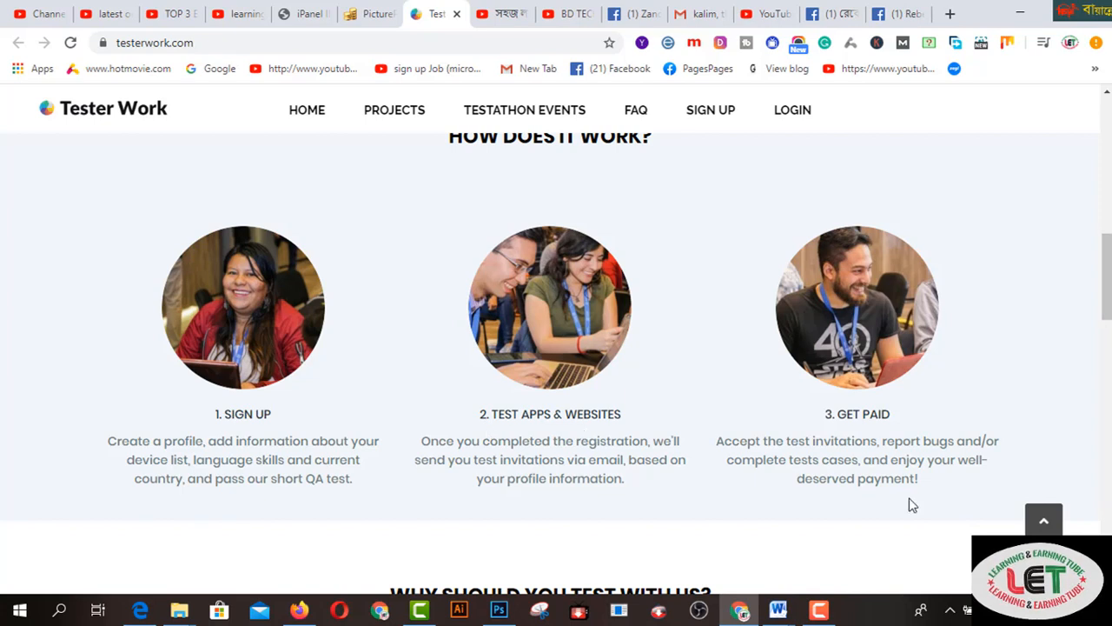
mouse_move(582, 451)
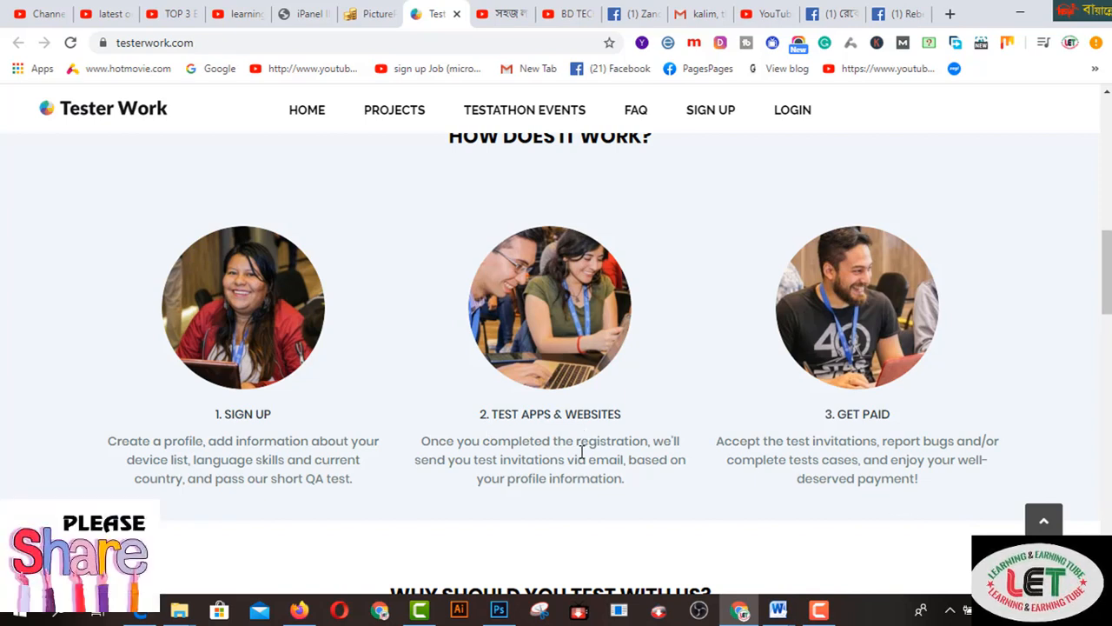
scroll("down", 3)
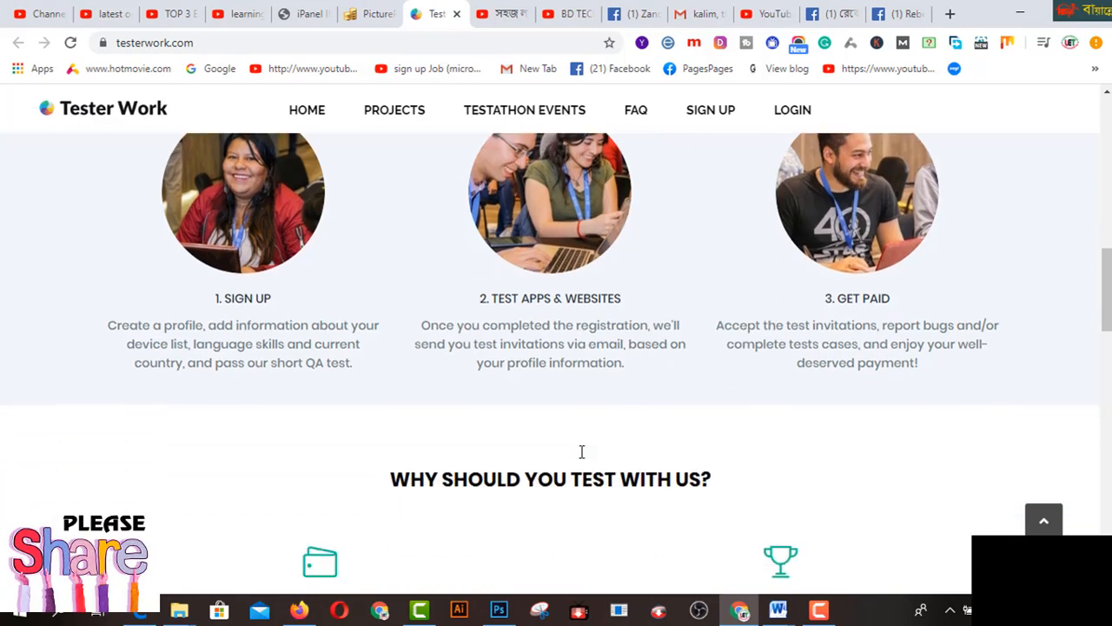
scroll("down", 3)
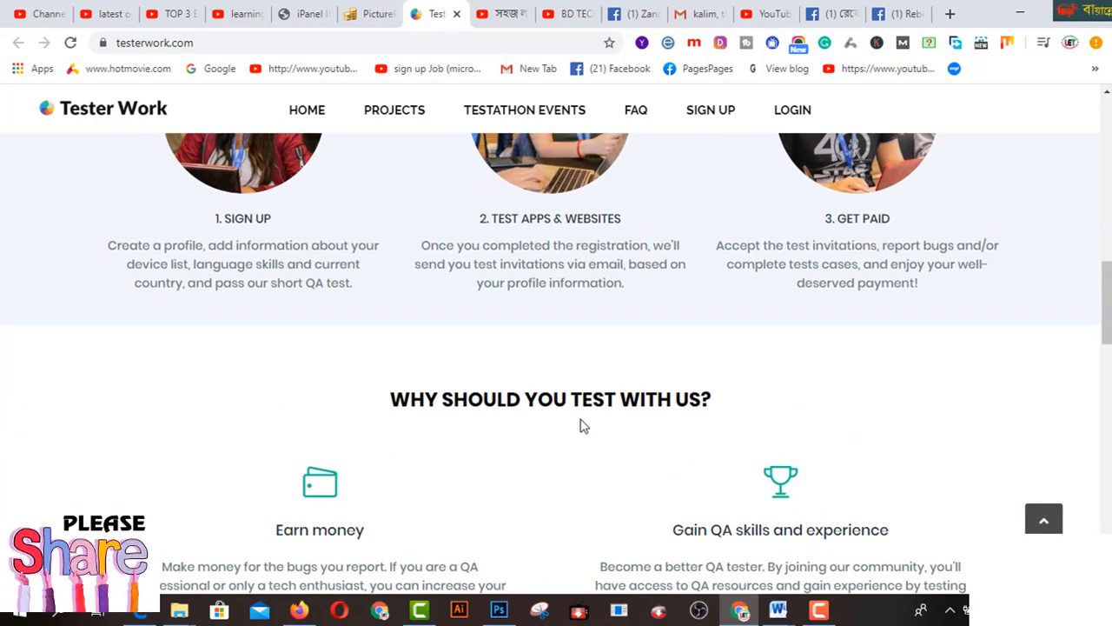
scroll("down", 3)
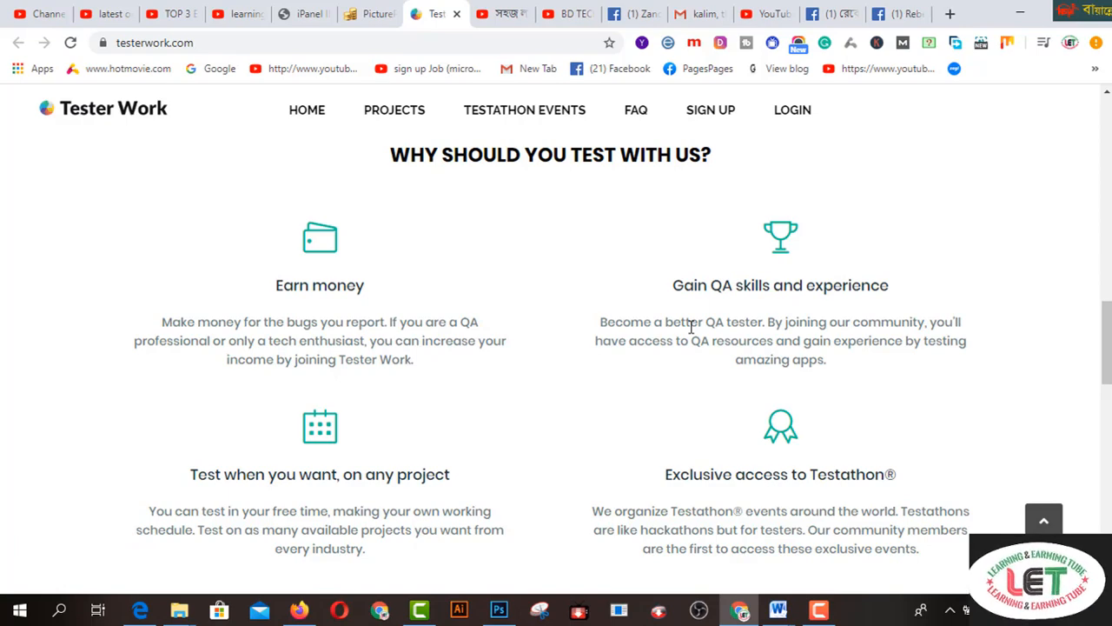
Scroll through the 'What our testers say?' testimonials down to the Tester Work footer.
scroll("down", 3)
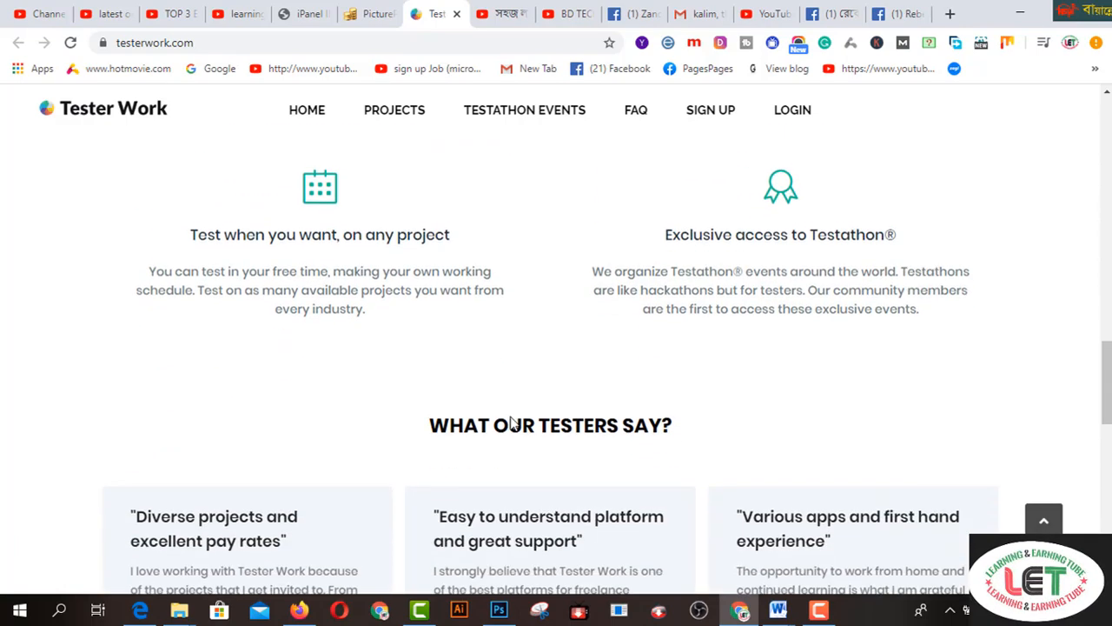
scroll("down", 3)
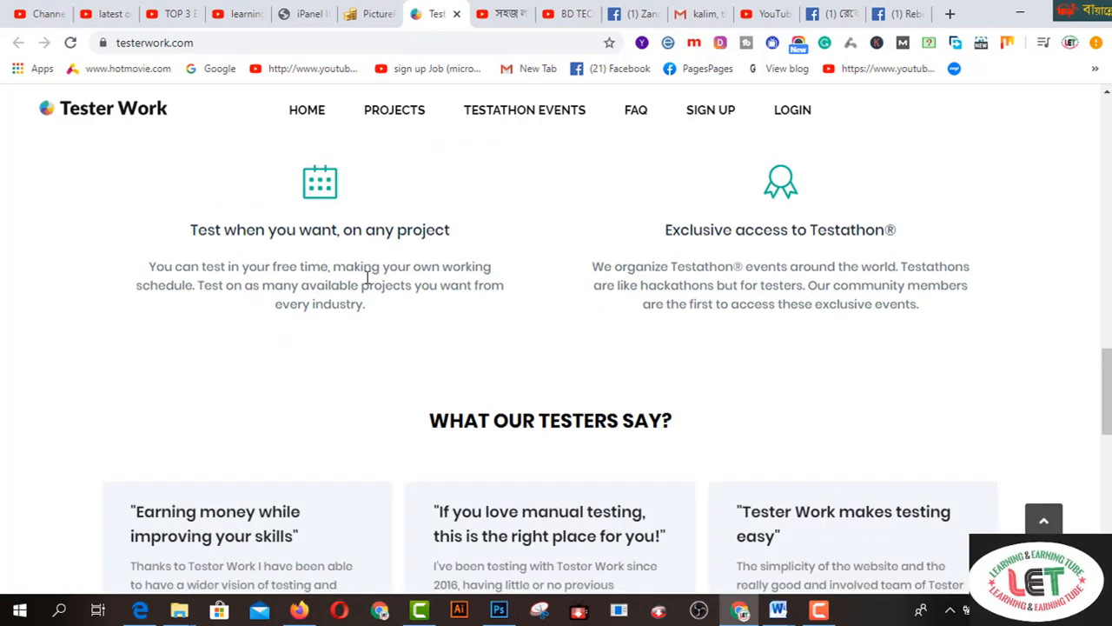
mouse_move(708, 287)
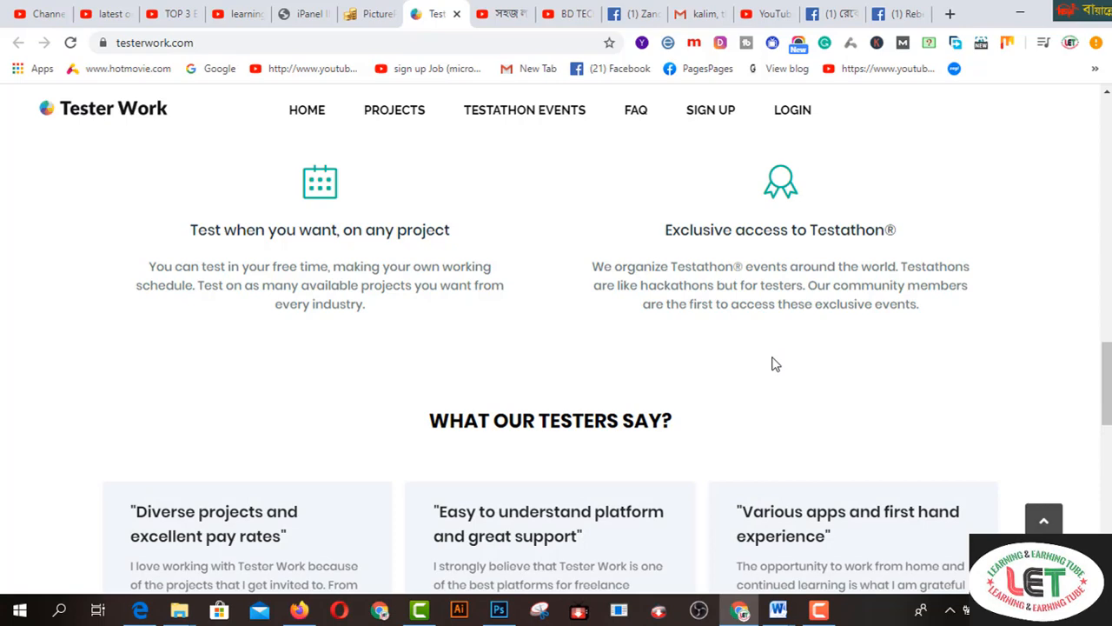
scroll("down", 3)
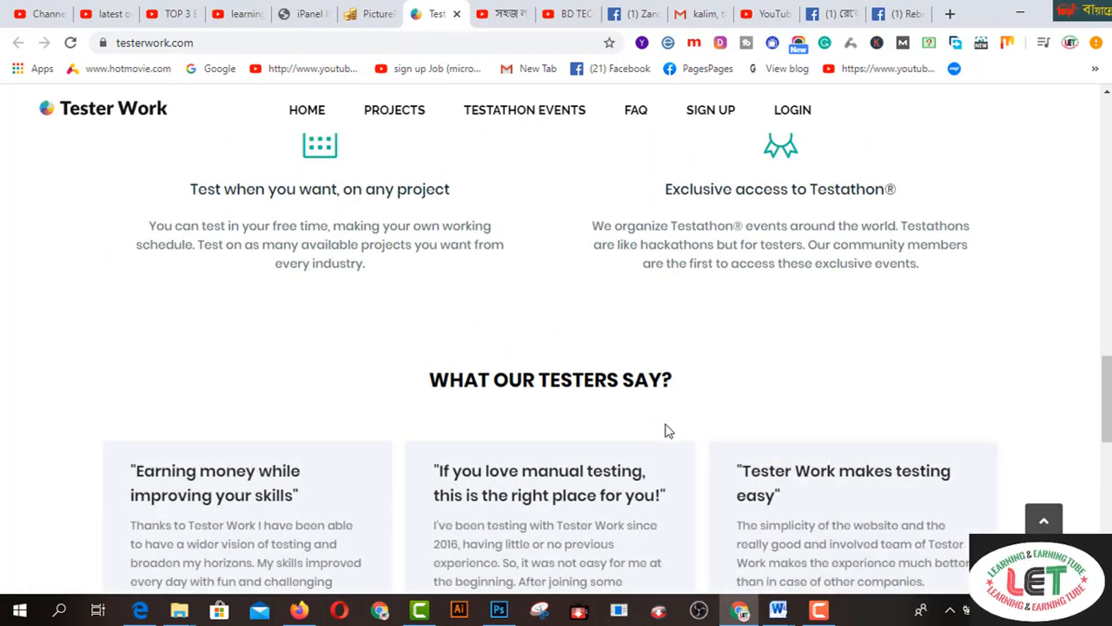
scroll("down", 3)
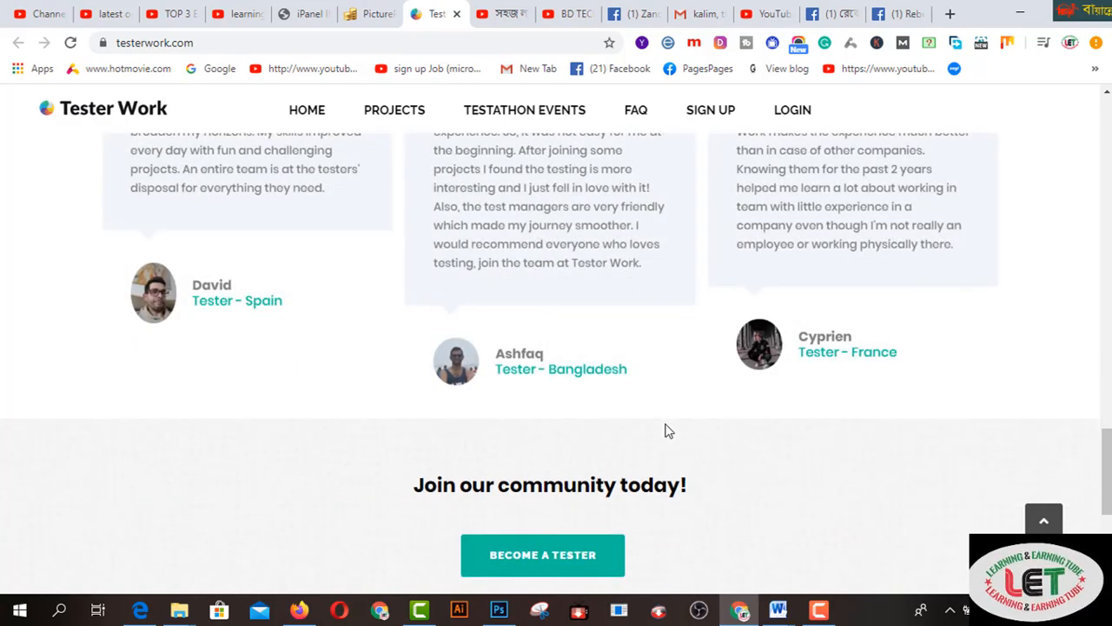
scroll("down", 3)
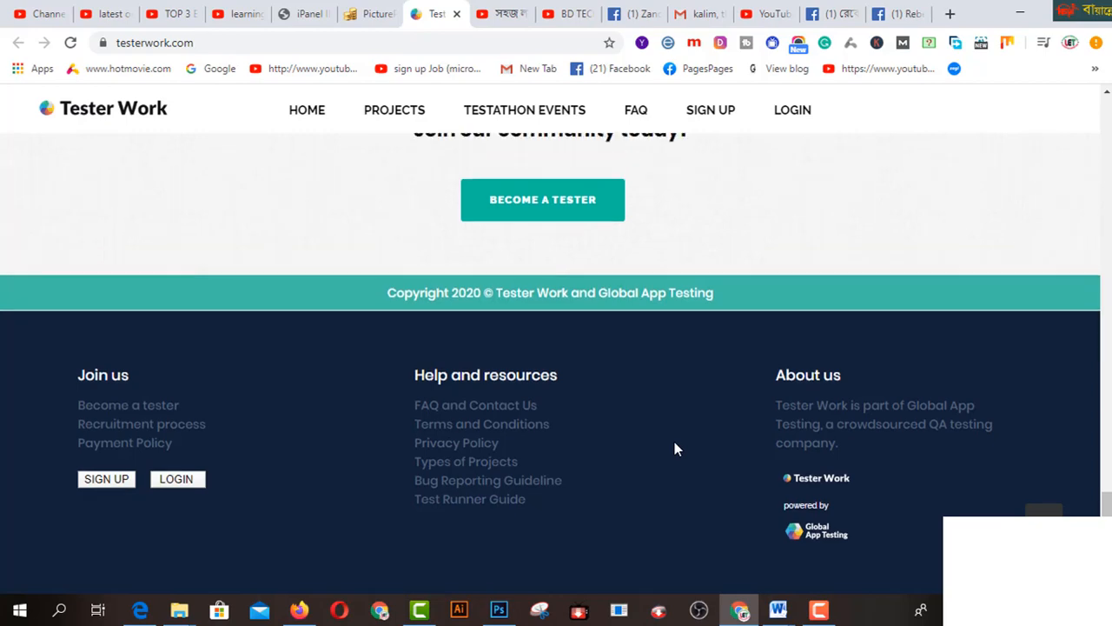
scroll("up", 3)
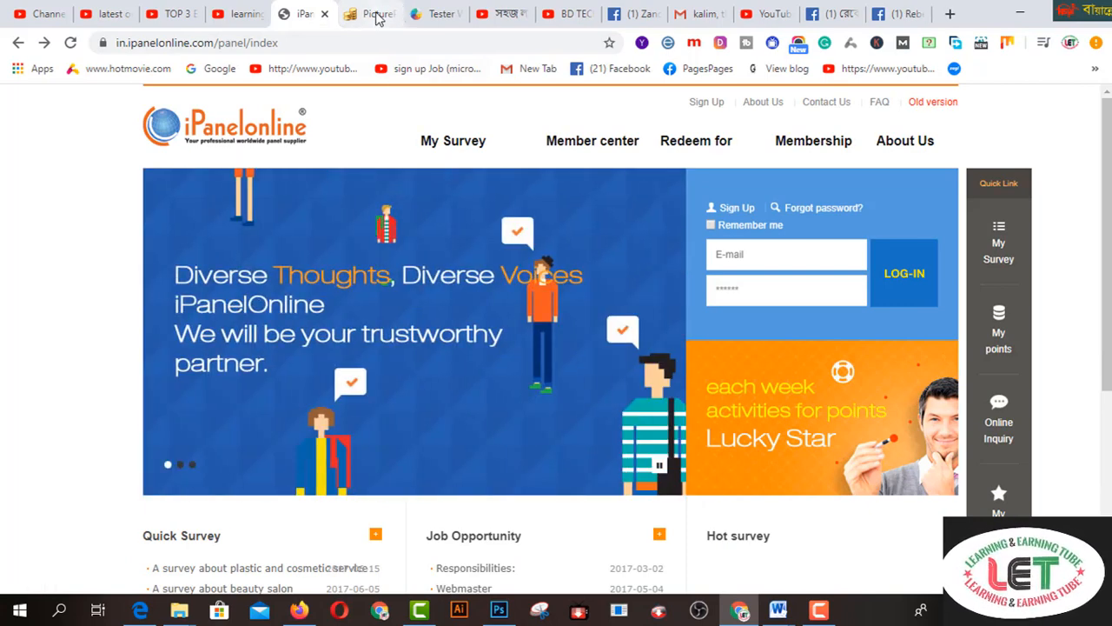
Briefly revisit the PicturePunches tab and then the Tester Work tab.
left_click(369, 14)
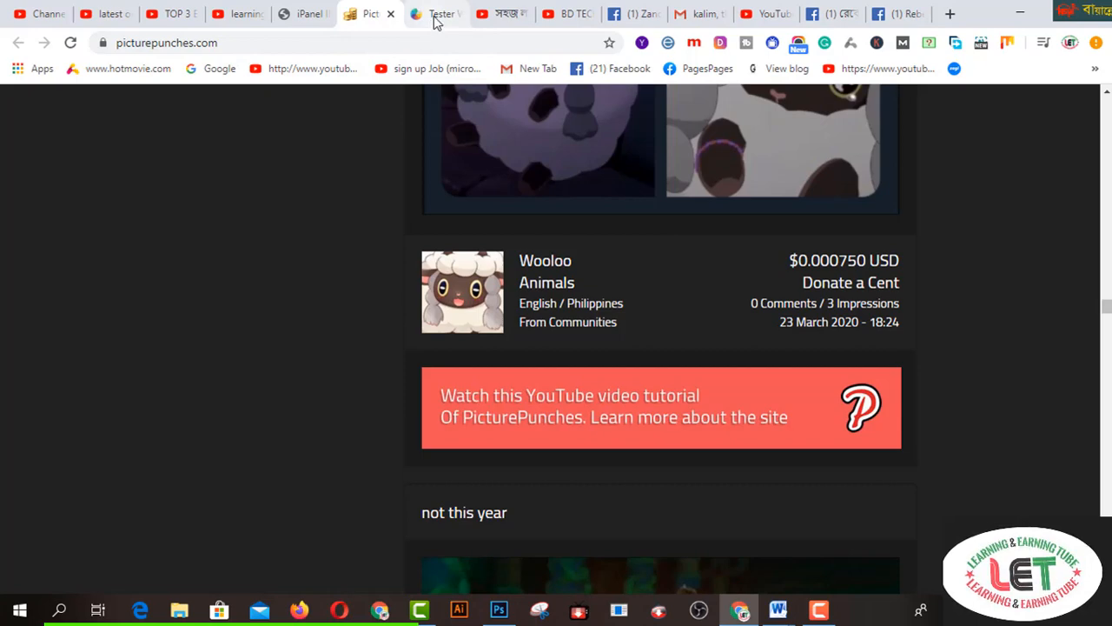
left_click(435, 14)
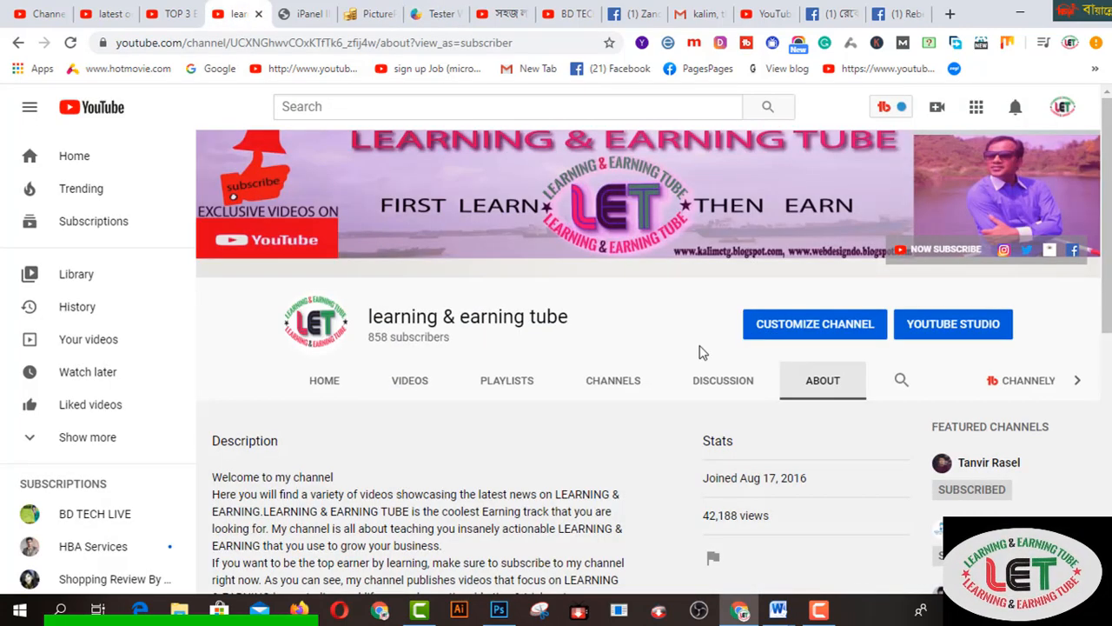
mouse_move(613, 339)
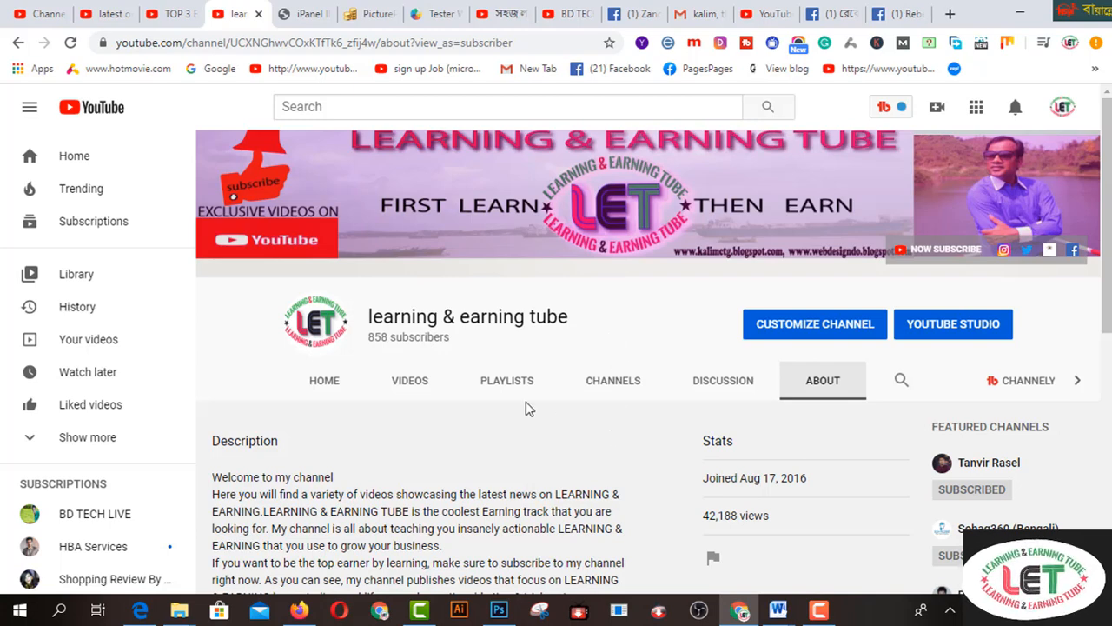
Show the channel's PLAYLISTS tab listing its created playlists and video counts.
left_click(506, 380)
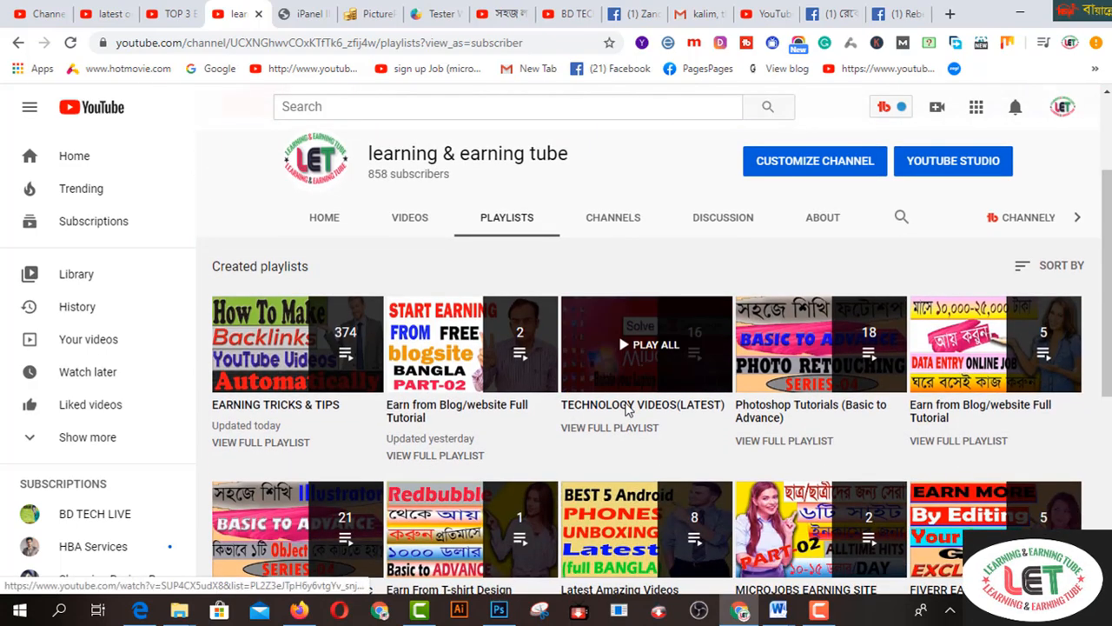
scroll("down", 3)
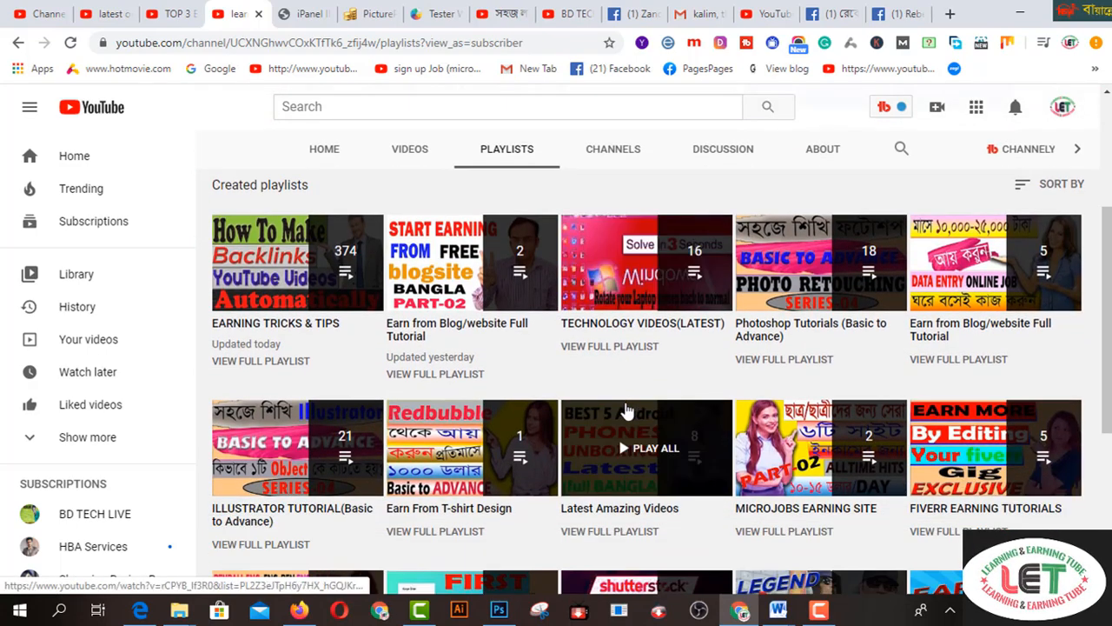
scroll("down", 3)
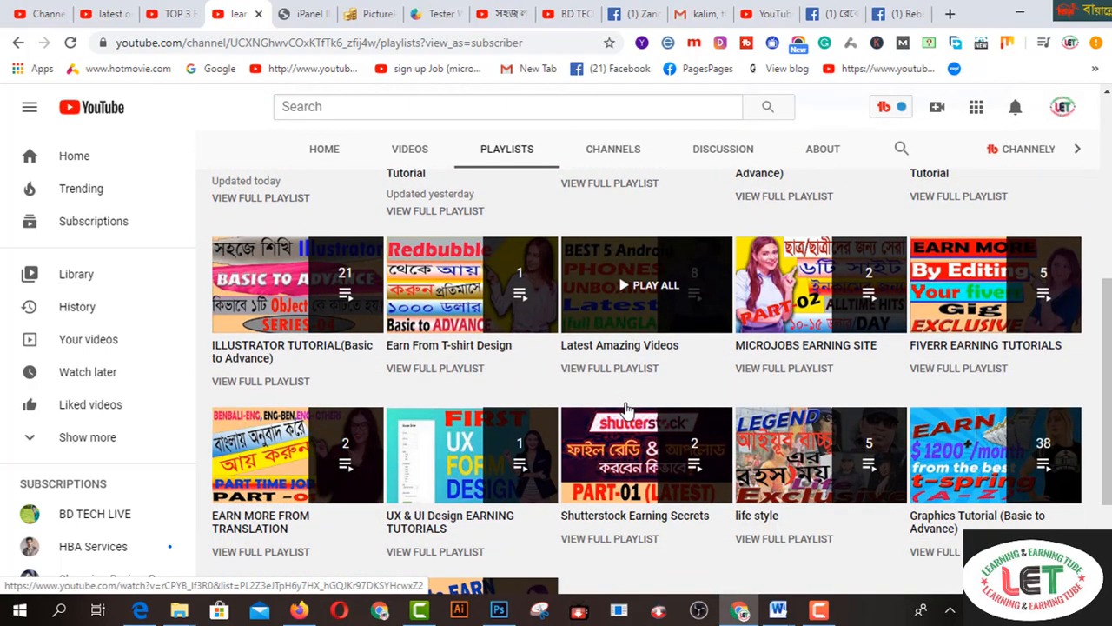
scroll("down", 3)
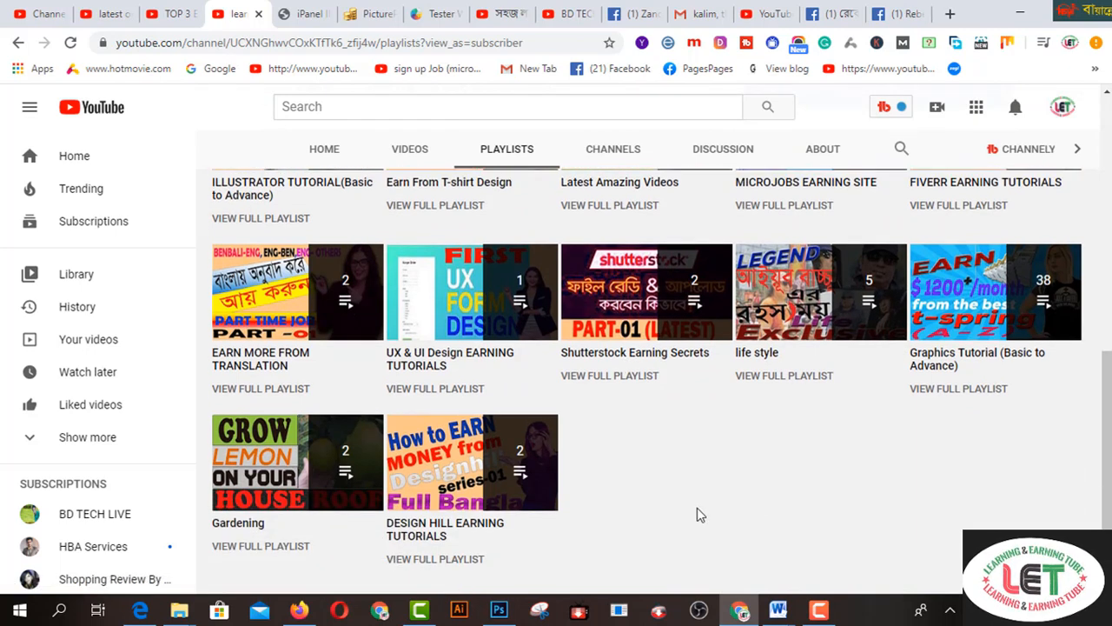
scroll("down", 3)
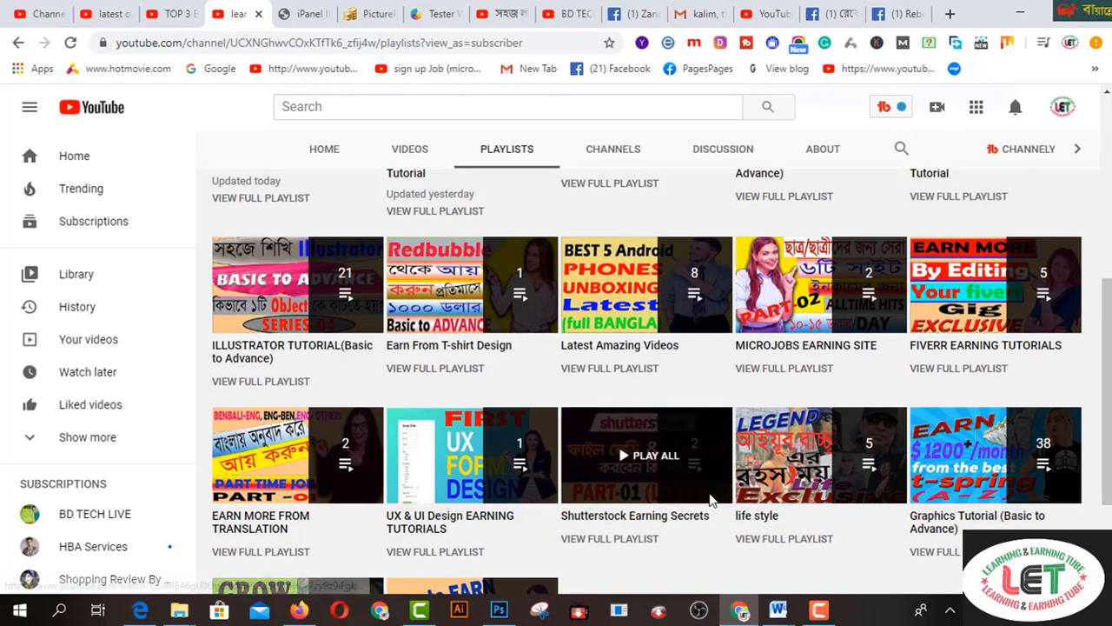
mouse_move(730, 398)
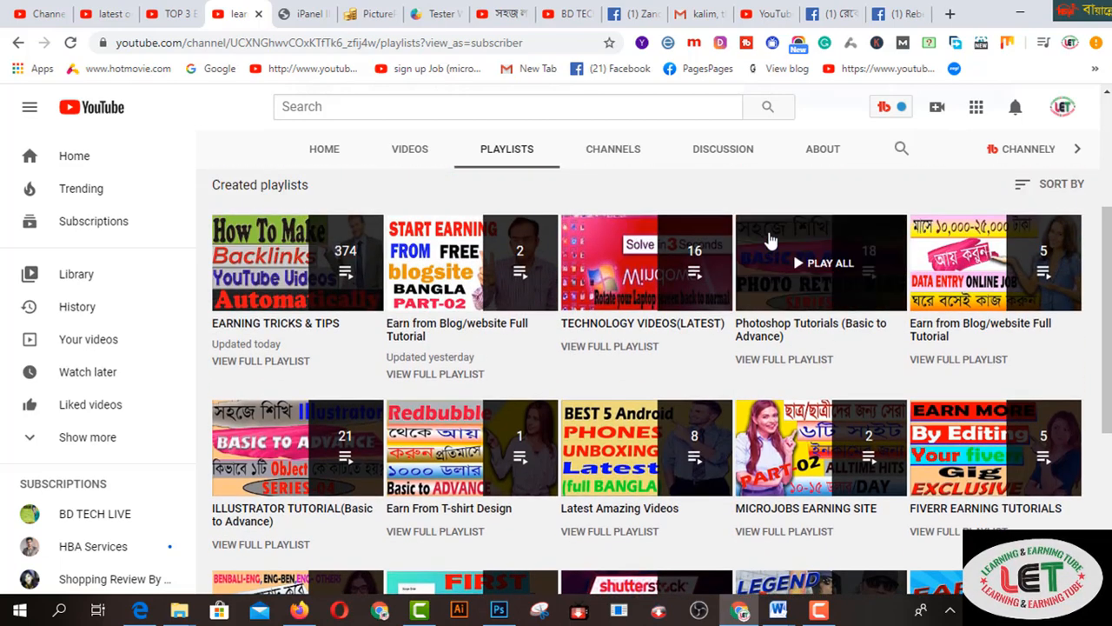
scroll("up", 3)
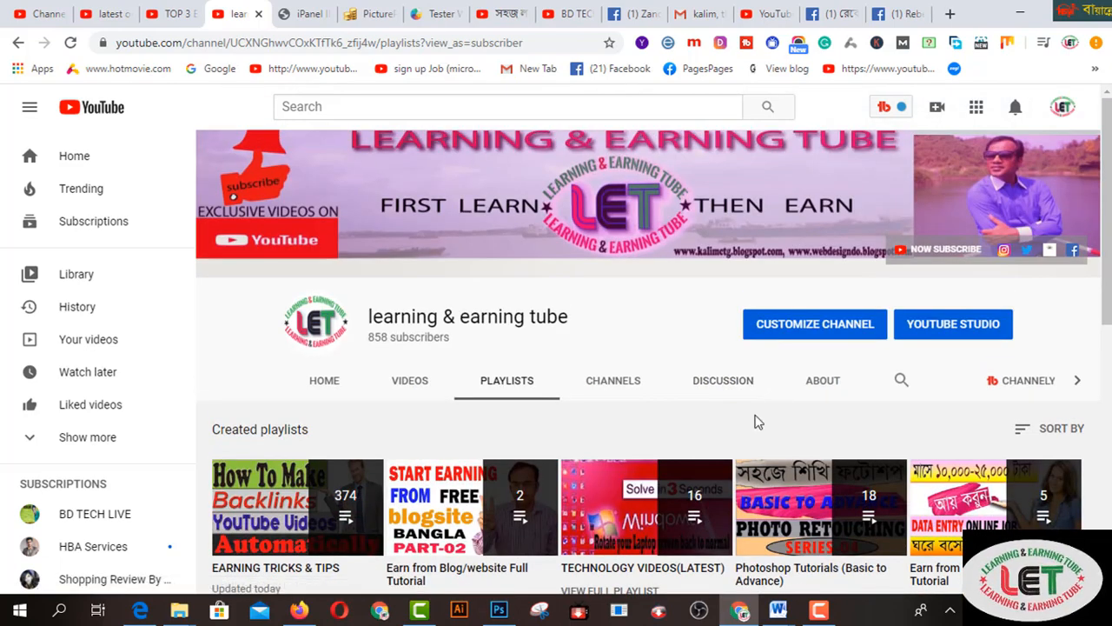